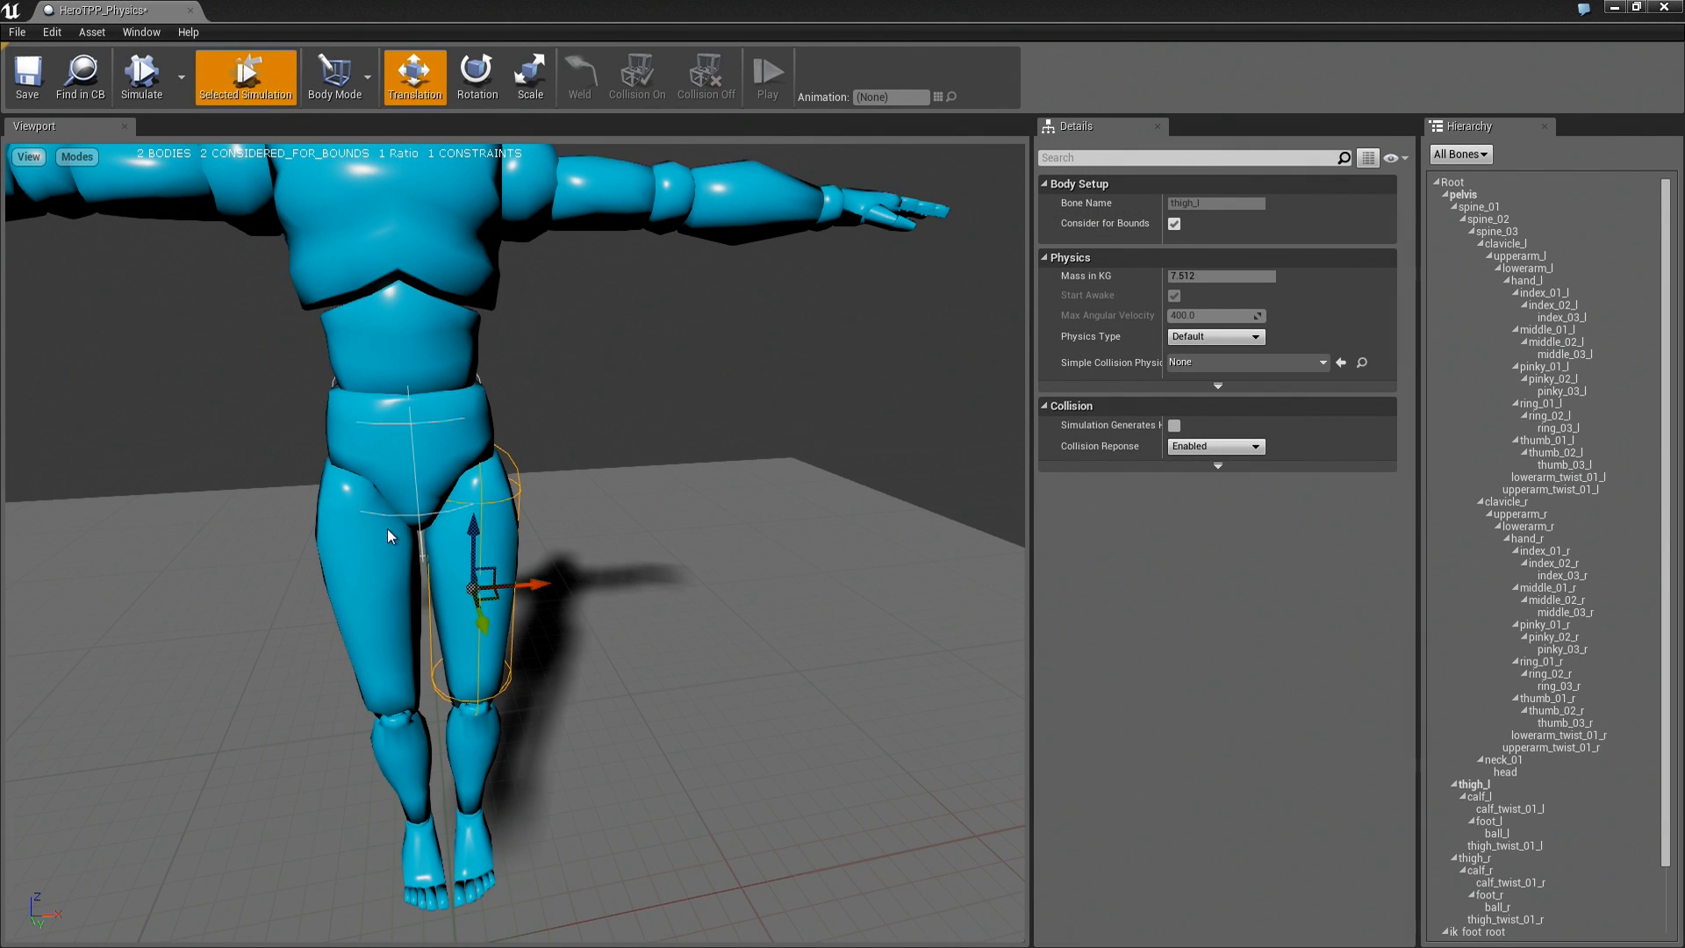
Select the pelvis and left thigh bodies and run a simulation preview.
{"action": "left_click", "coordinate": [420, 440]}
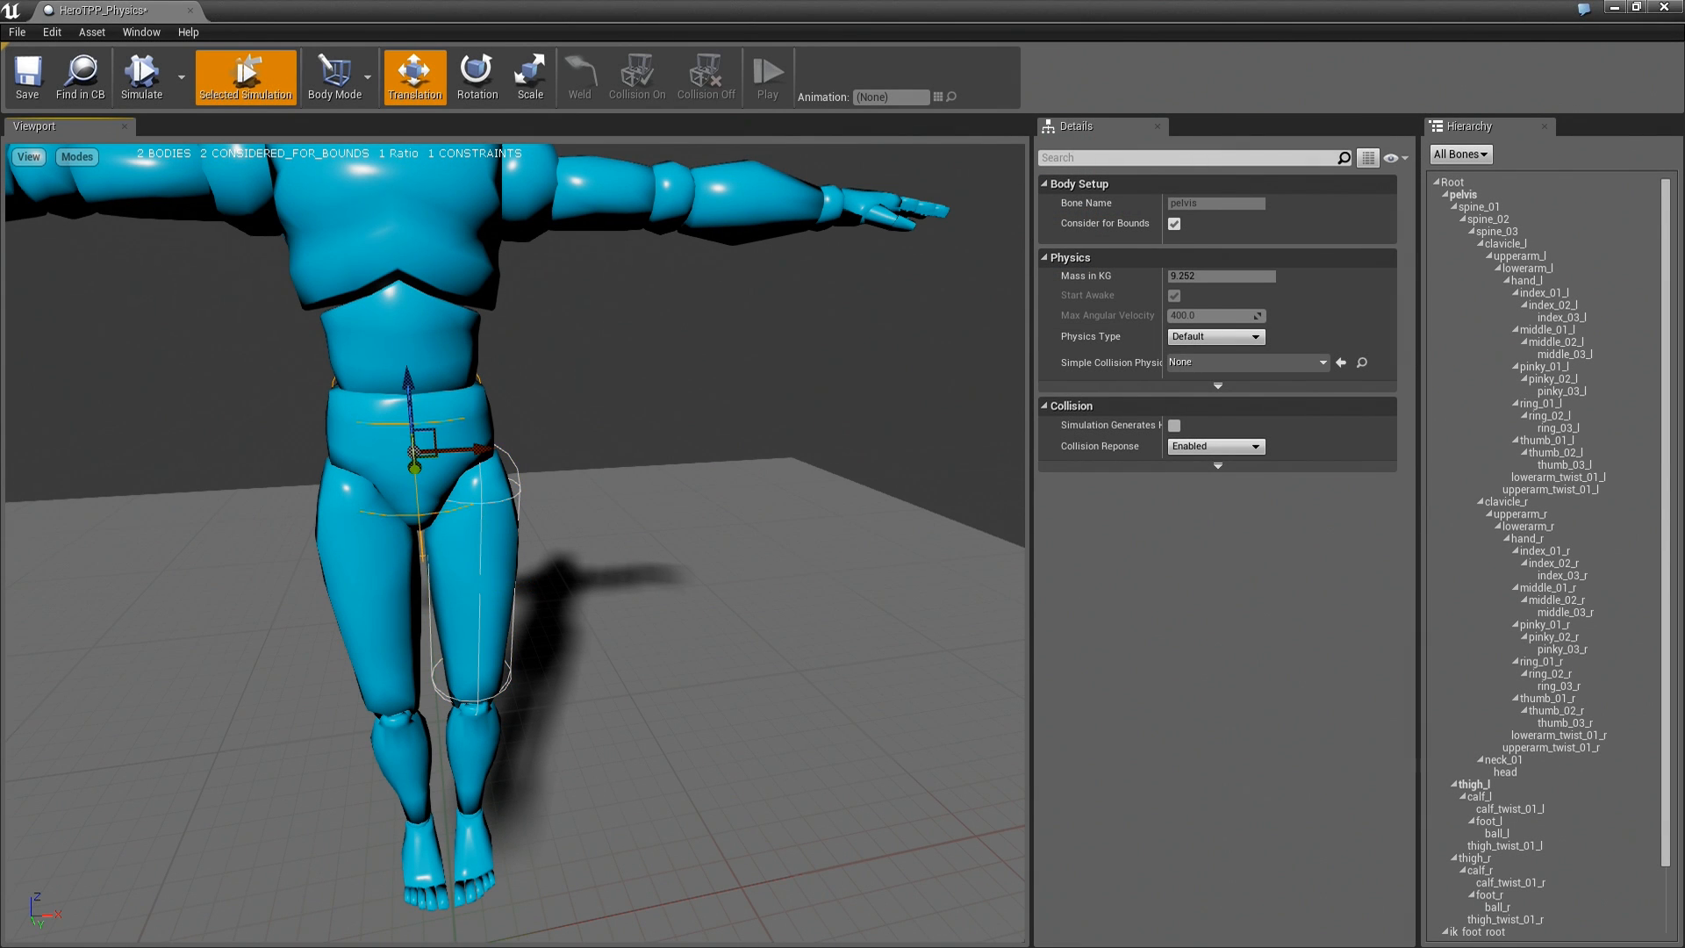
{"action": "left_click", "coordinate": [462, 613]}
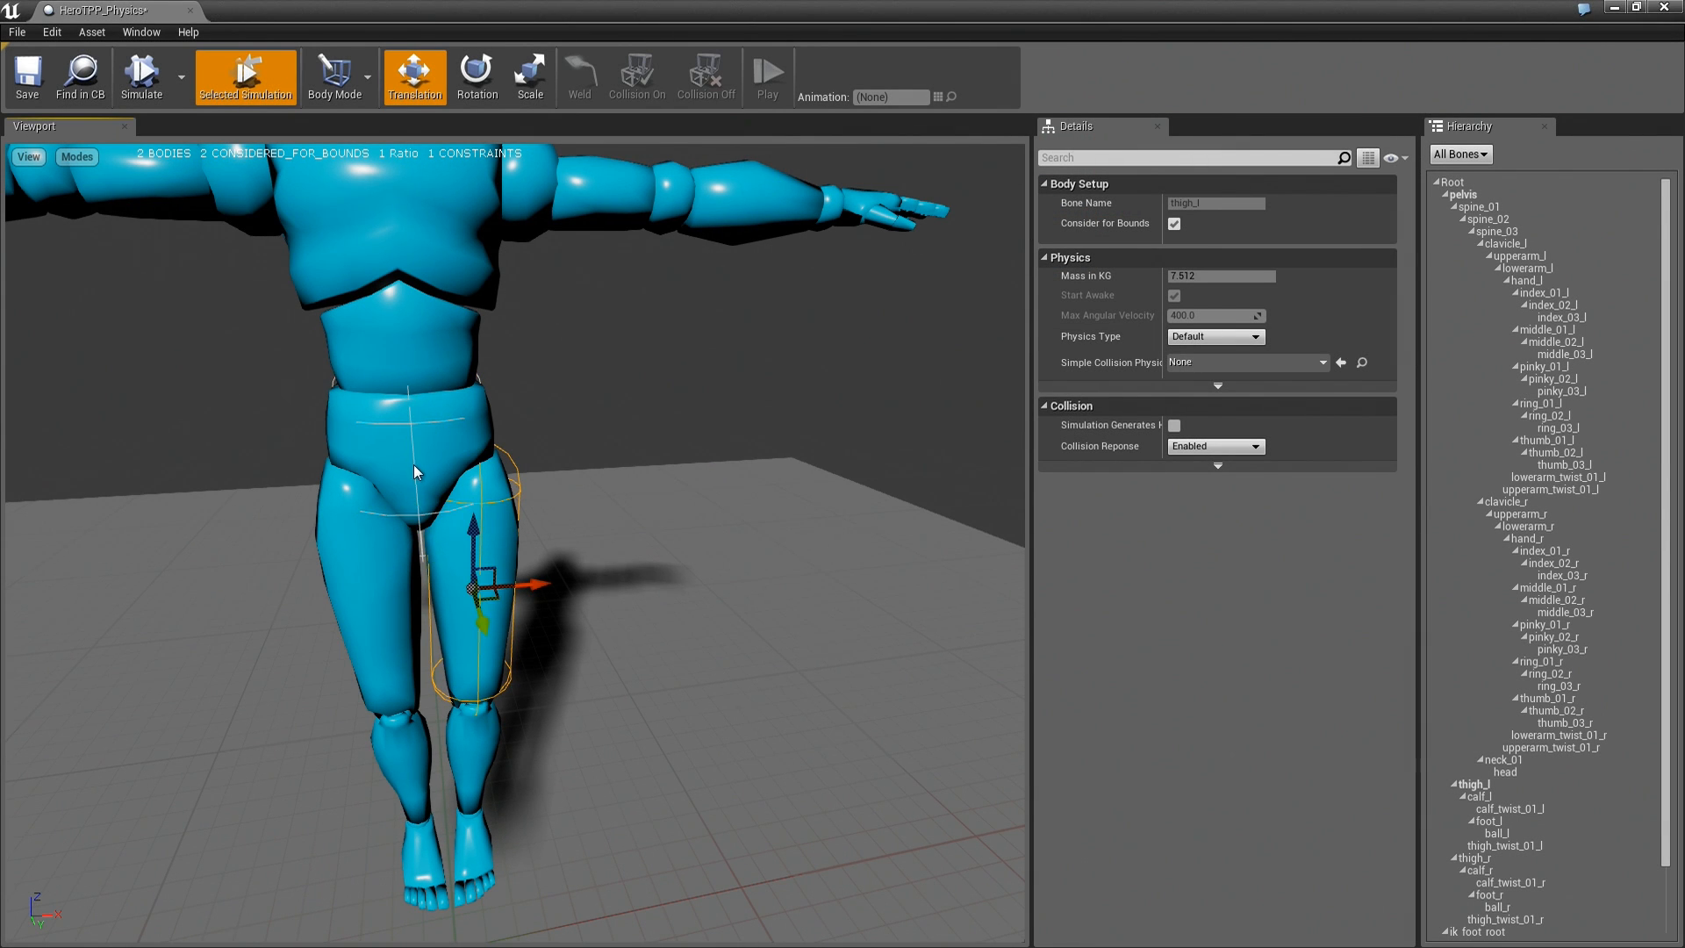
{"action": "mouse_move", "coordinate": [418, 505]}
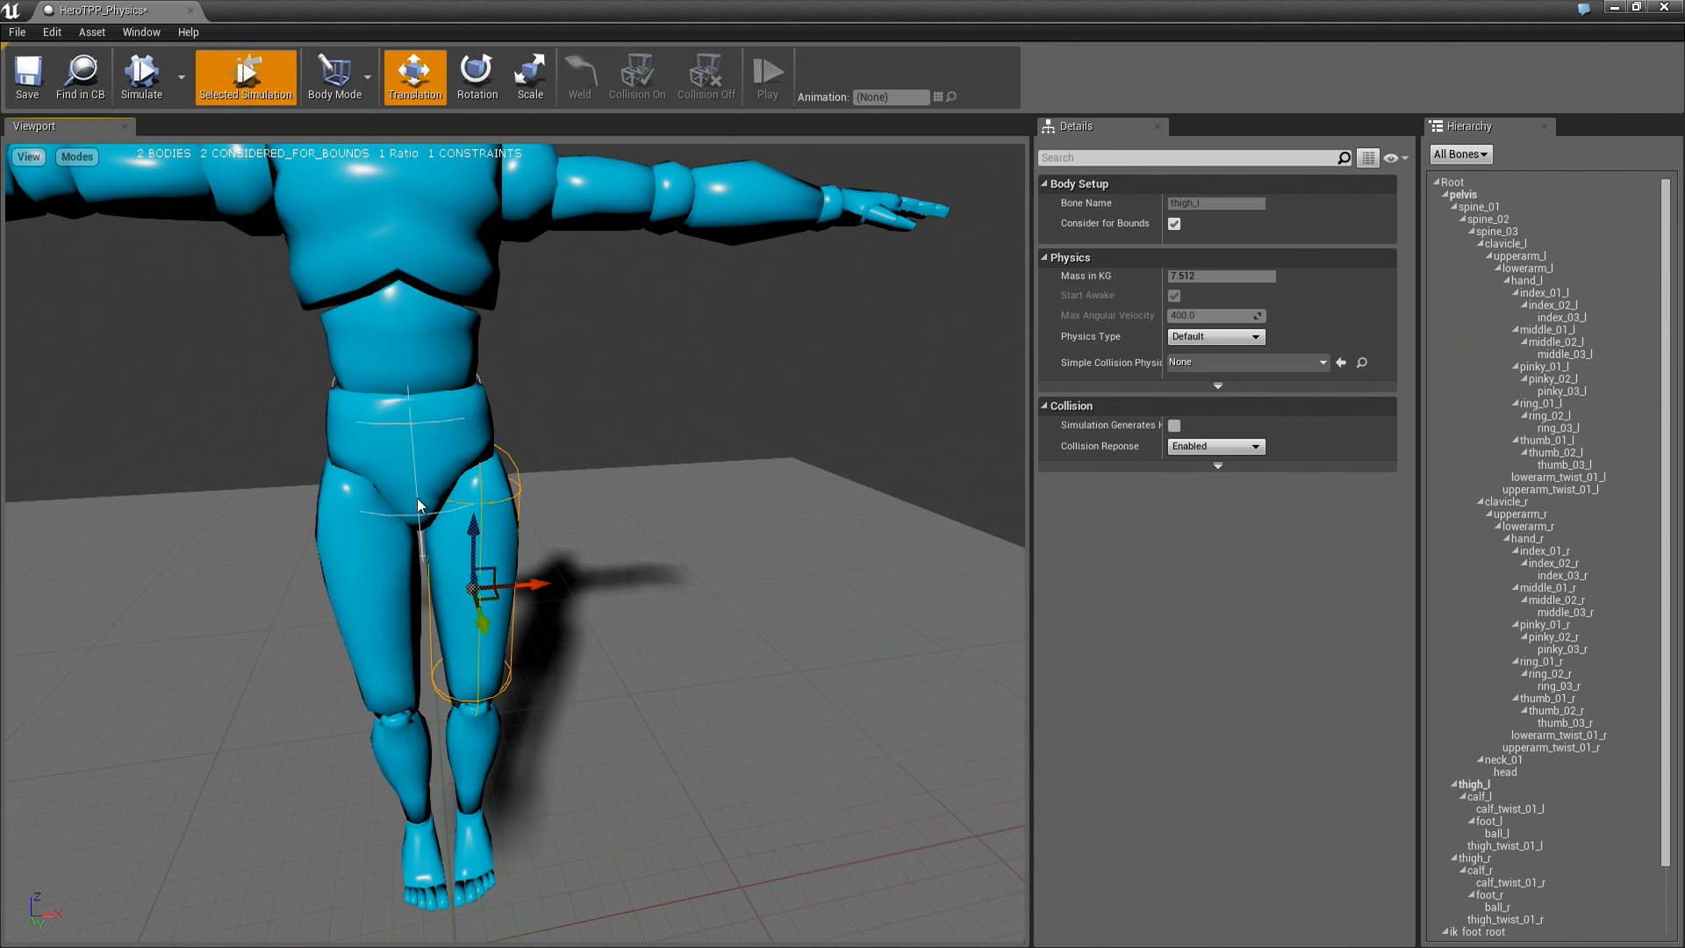
{"action": "mouse_move", "coordinate": [349, 344]}
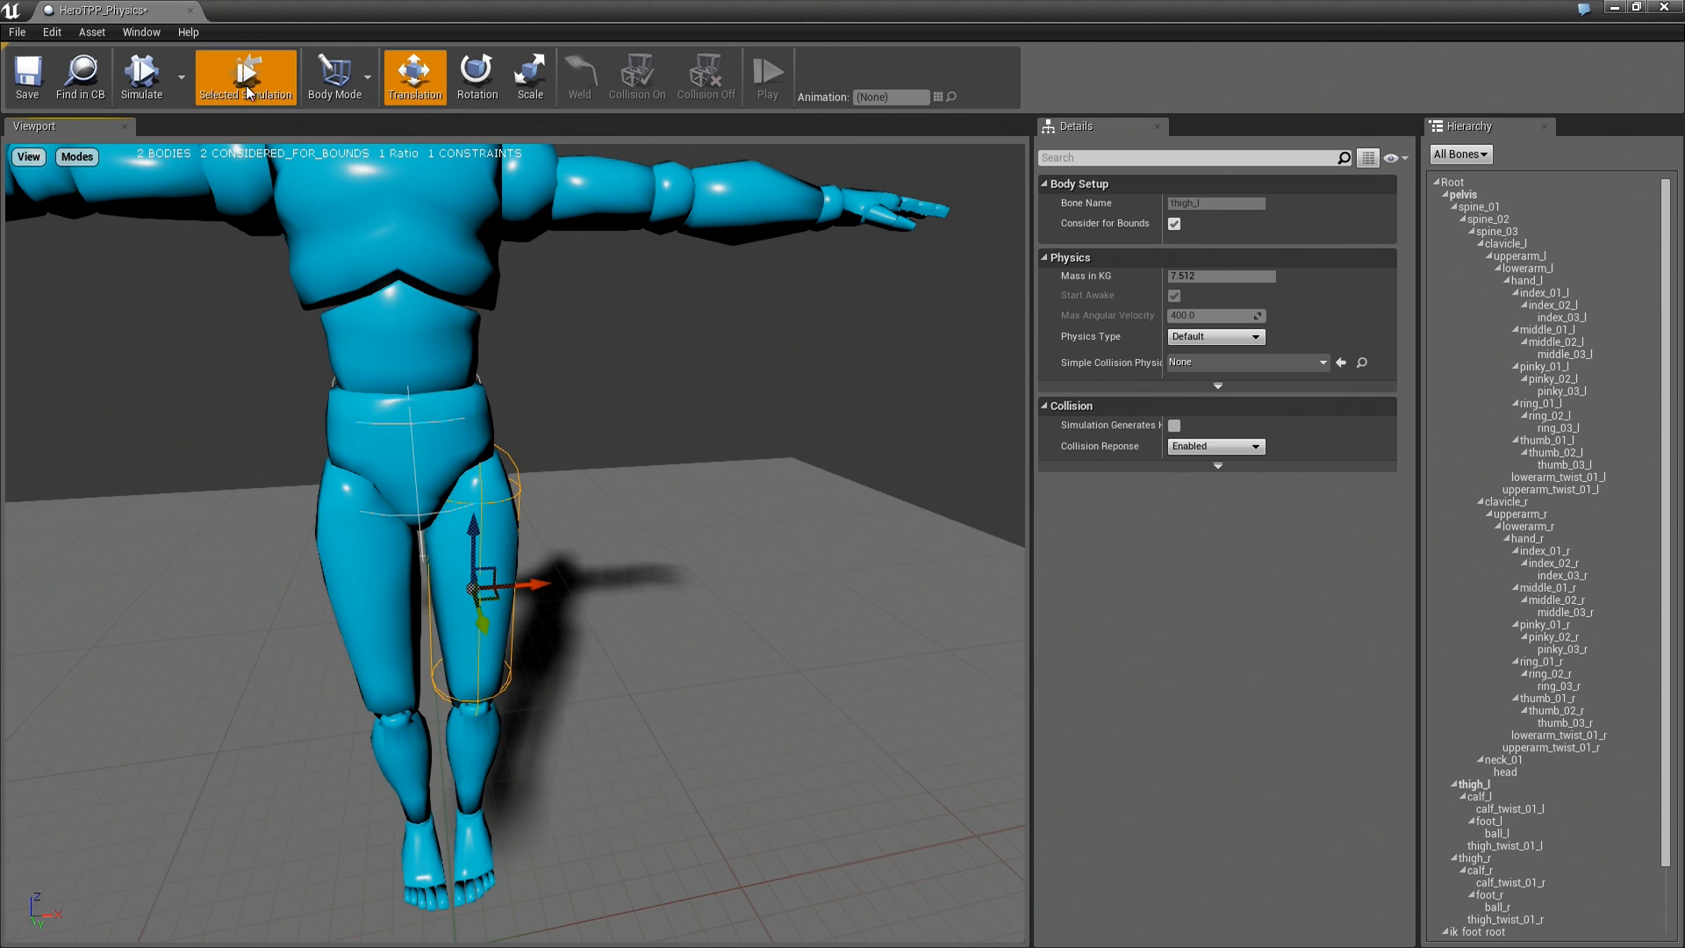
{"action": "mouse_move", "coordinate": [141, 77]}
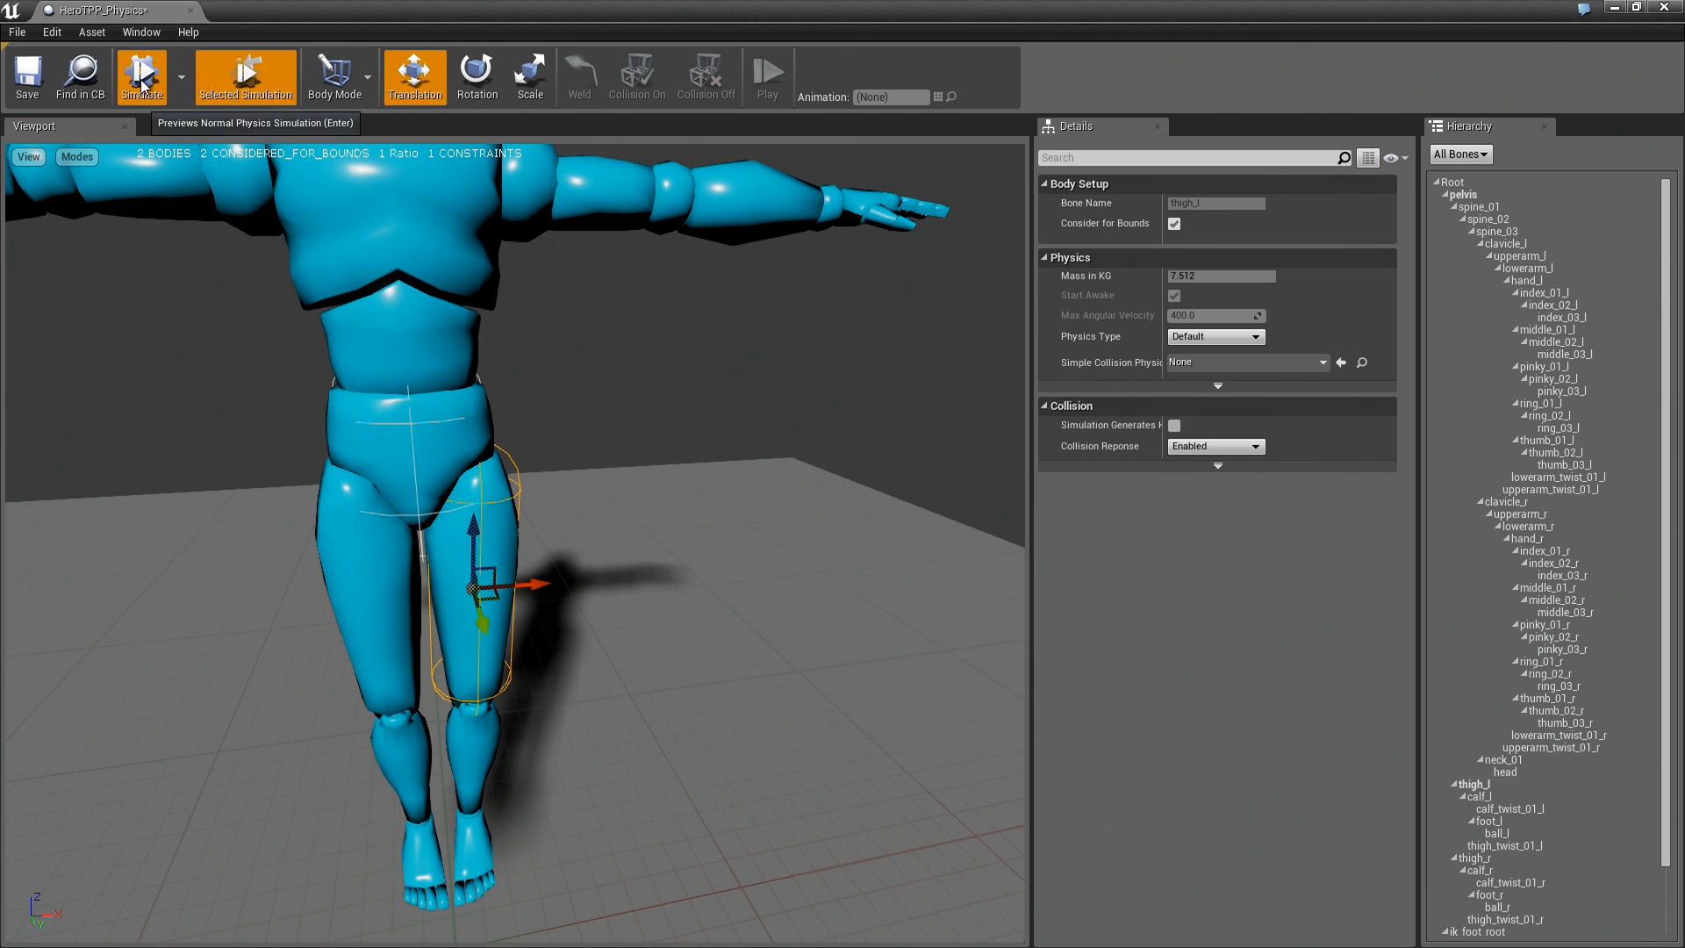
{"action": "left_click", "coordinate": [141, 76]}
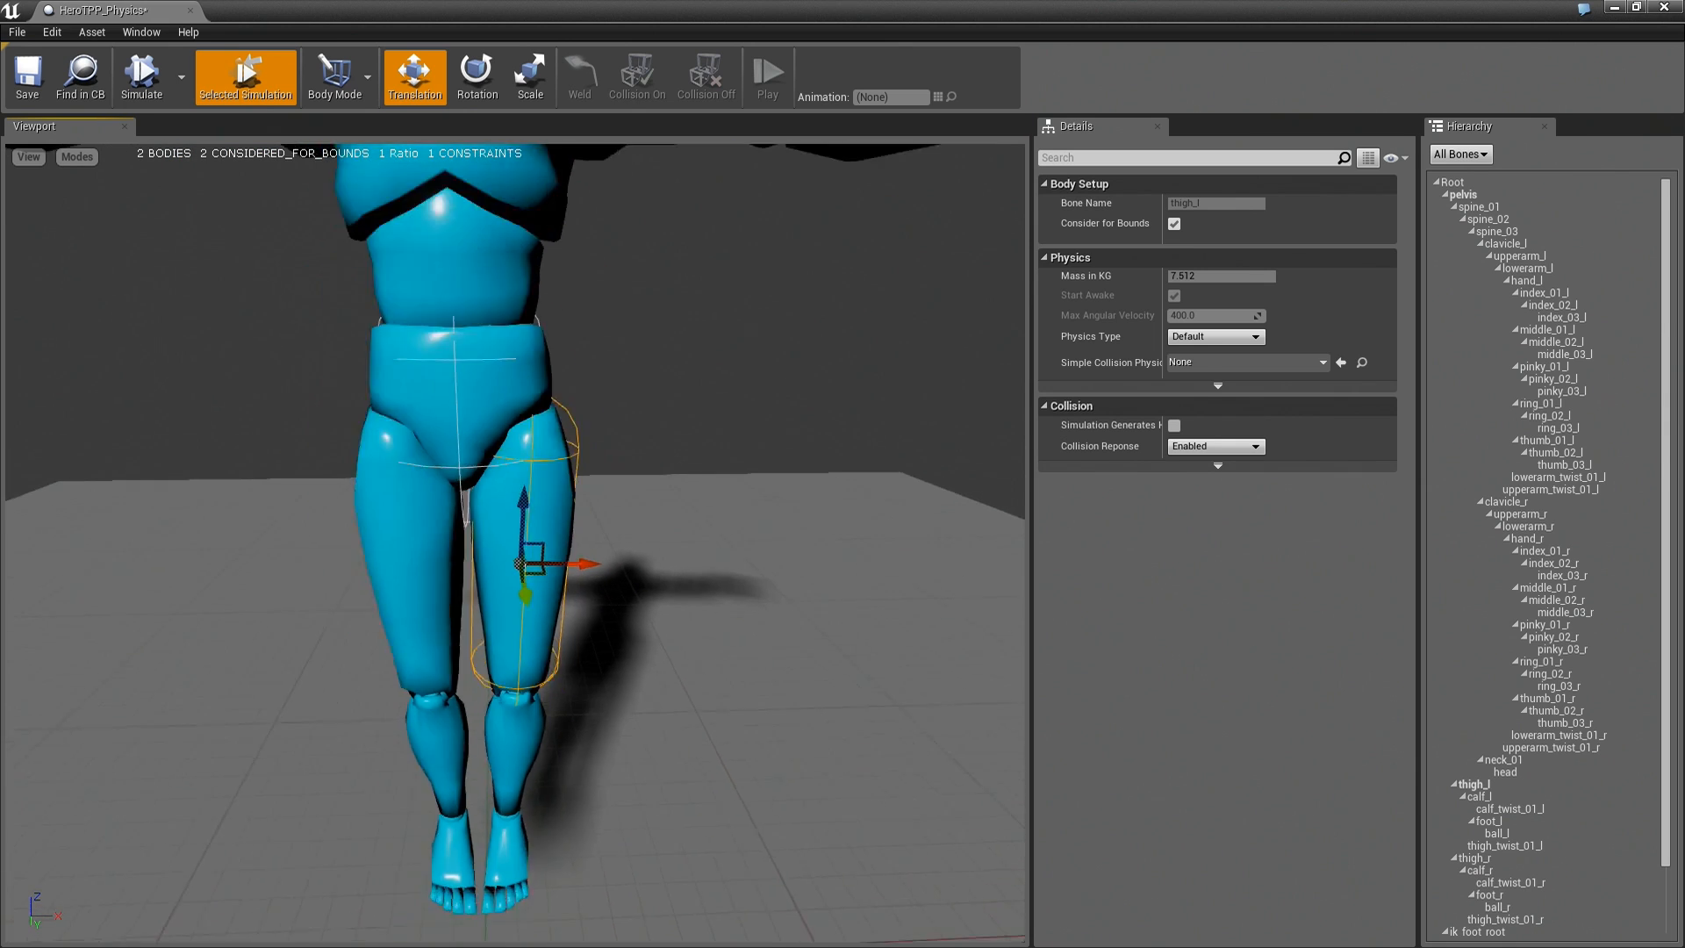
In Constraint Mode, lock the thigh–pelvis constraint's swing 1, swing 2 and twist, then simulate.
{"action": "left_click", "coordinate": [339, 76]}
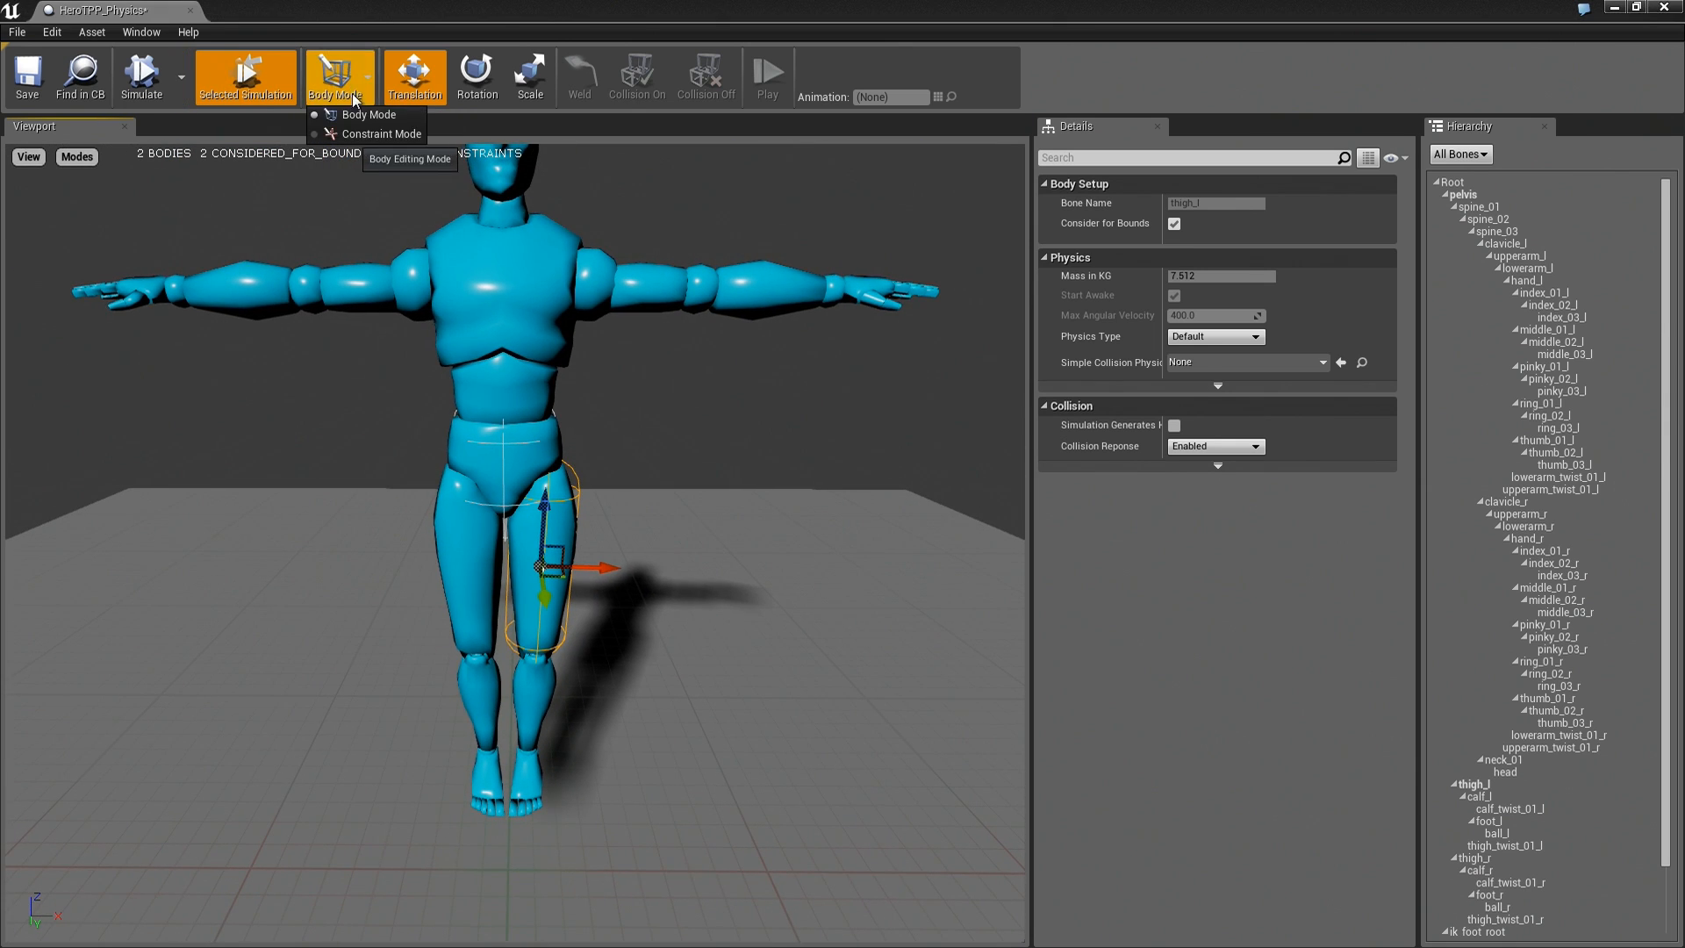
{"action": "left_click", "coordinate": [382, 133]}
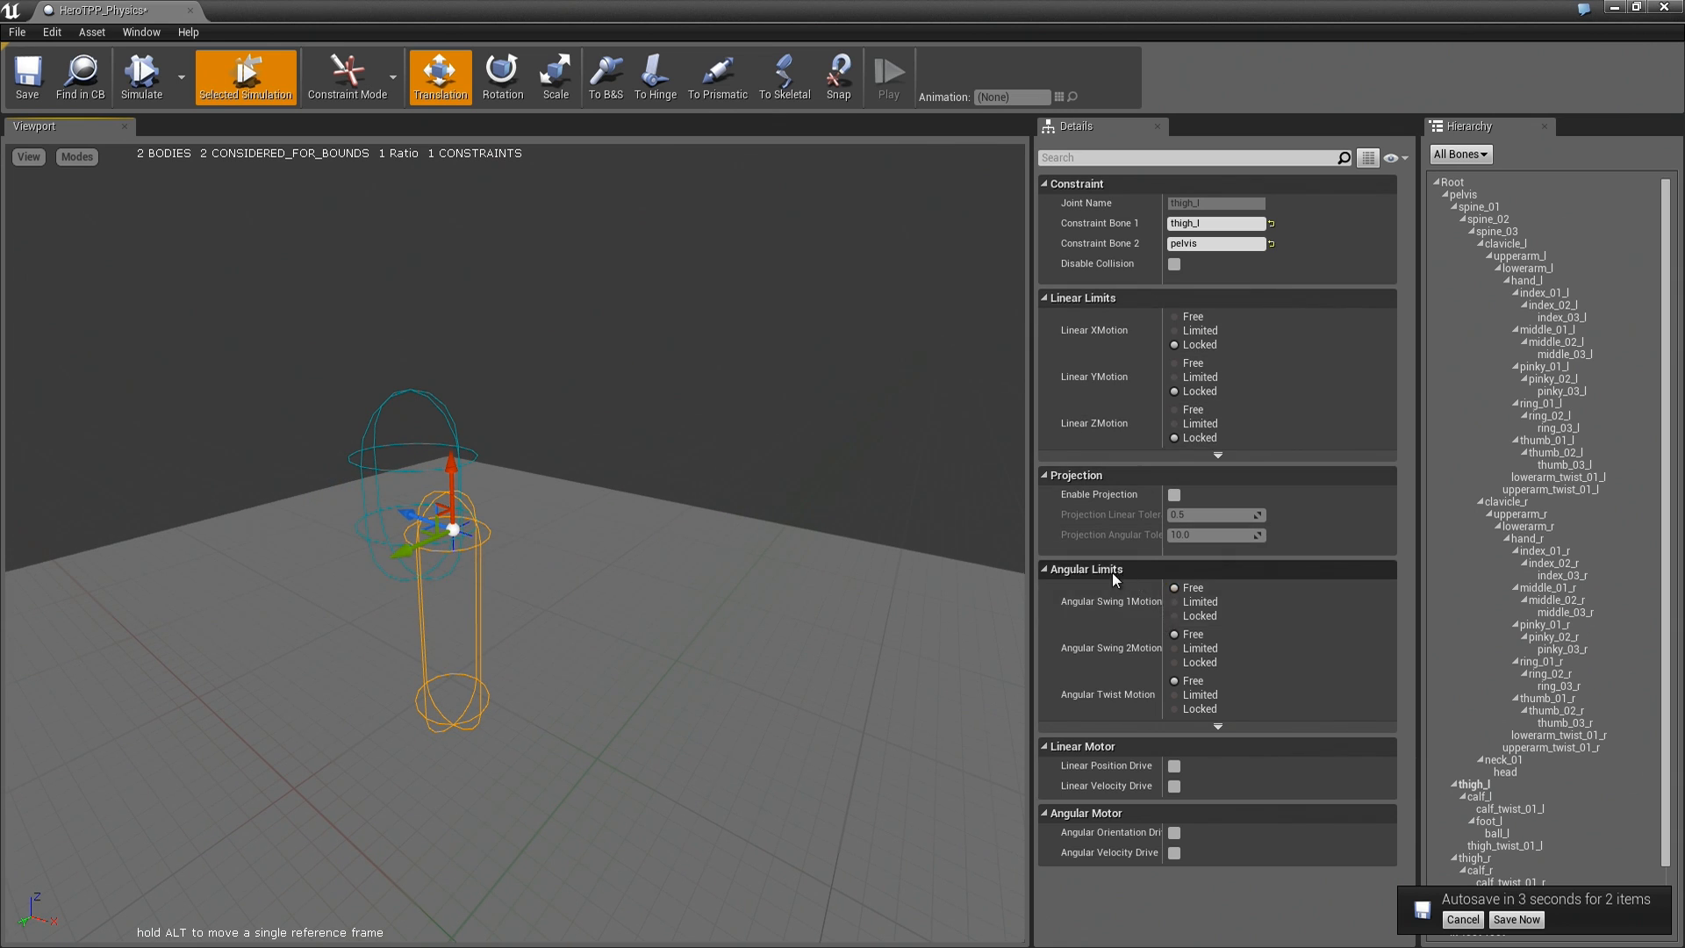
{"action": "left_click", "coordinate": [1174, 680]}
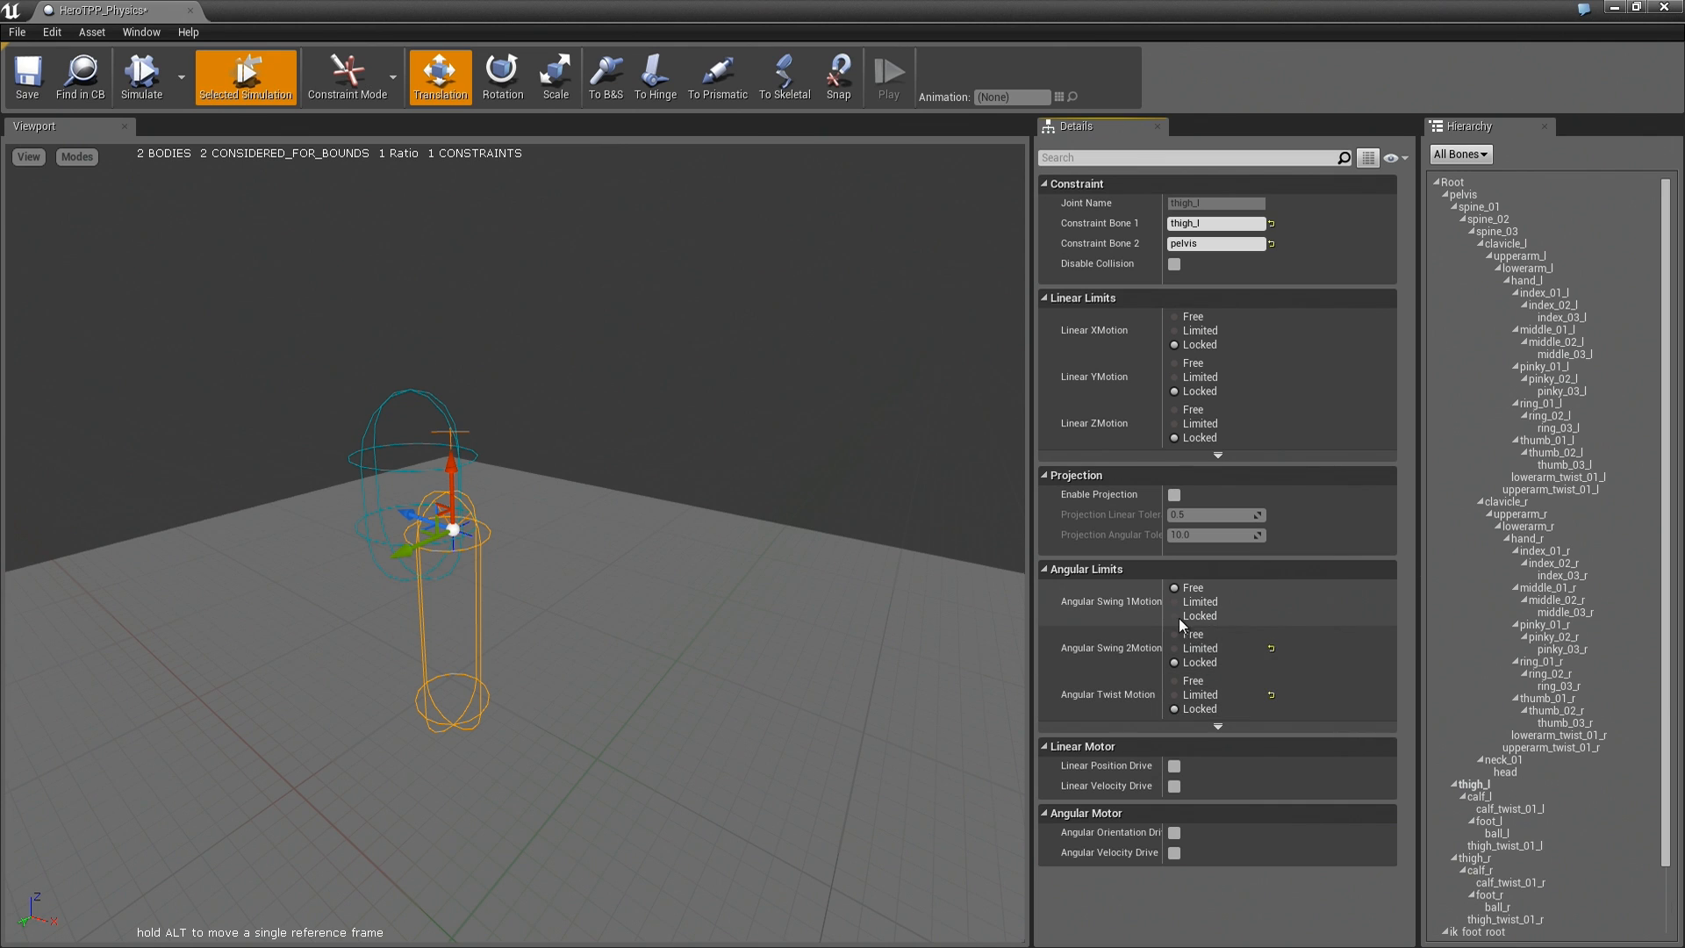
{"action": "mouse_move", "coordinate": [140, 76]}
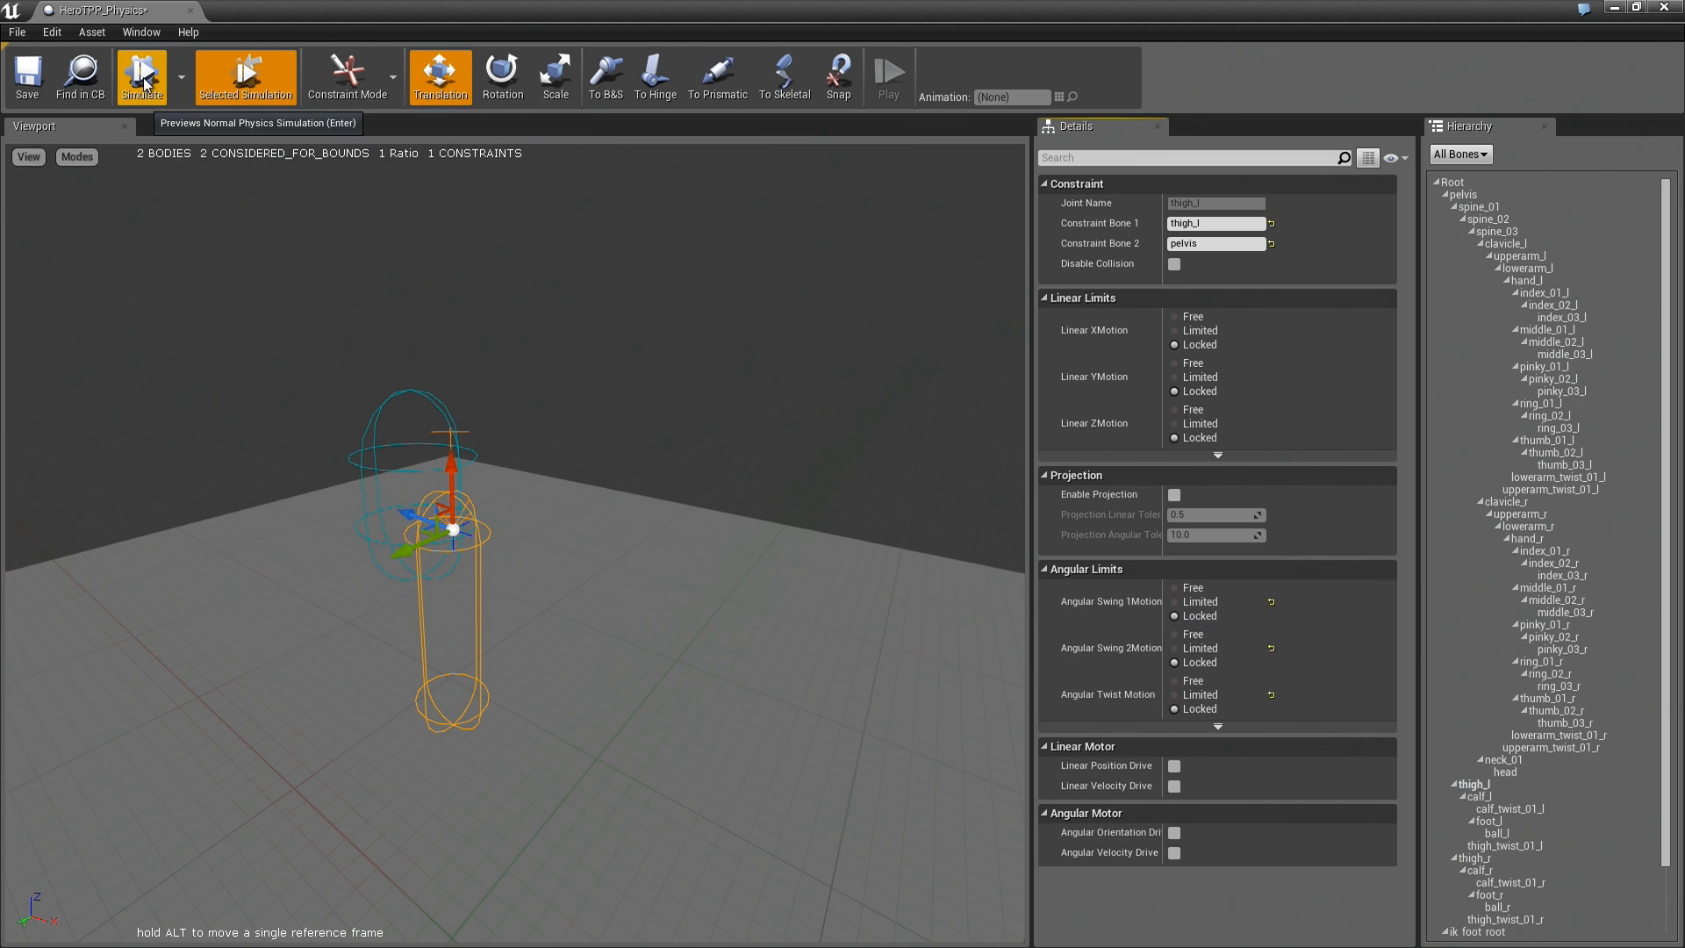
{"action": "left_click", "coordinate": [140, 77]}
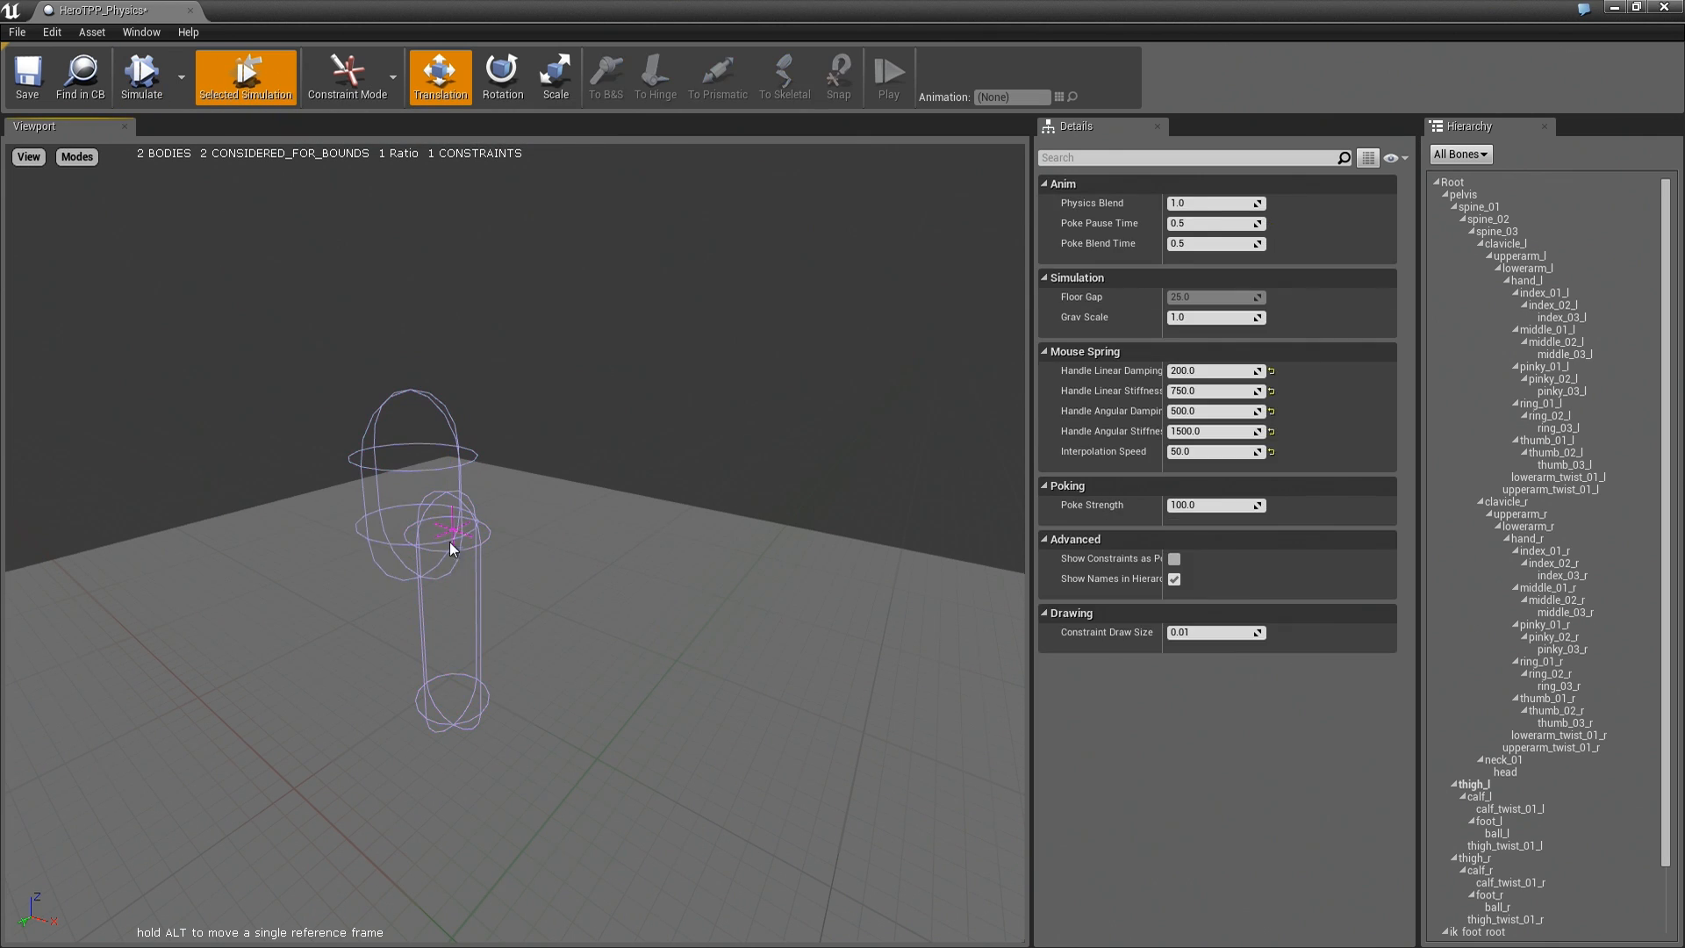
Stop the simulation, set swing 1 to Limited at 45°, then test-simulate.
{"action": "left_click", "coordinate": [451, 532]}
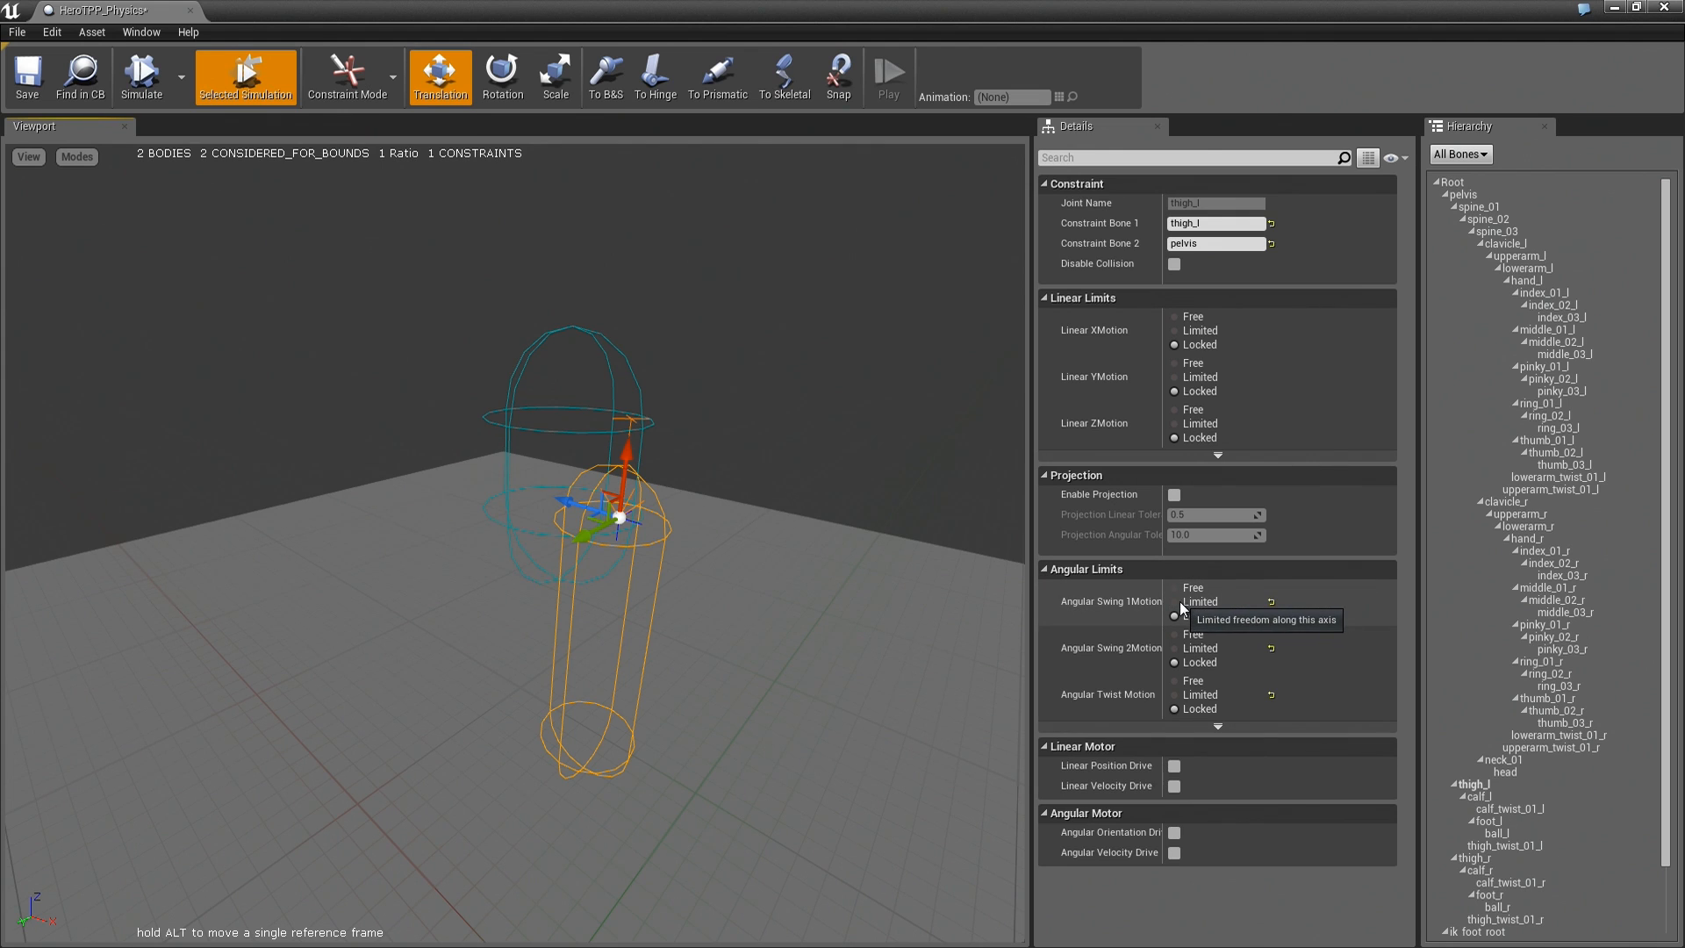
{"action": "mouse_move", "coordinate": [1142, 614]}
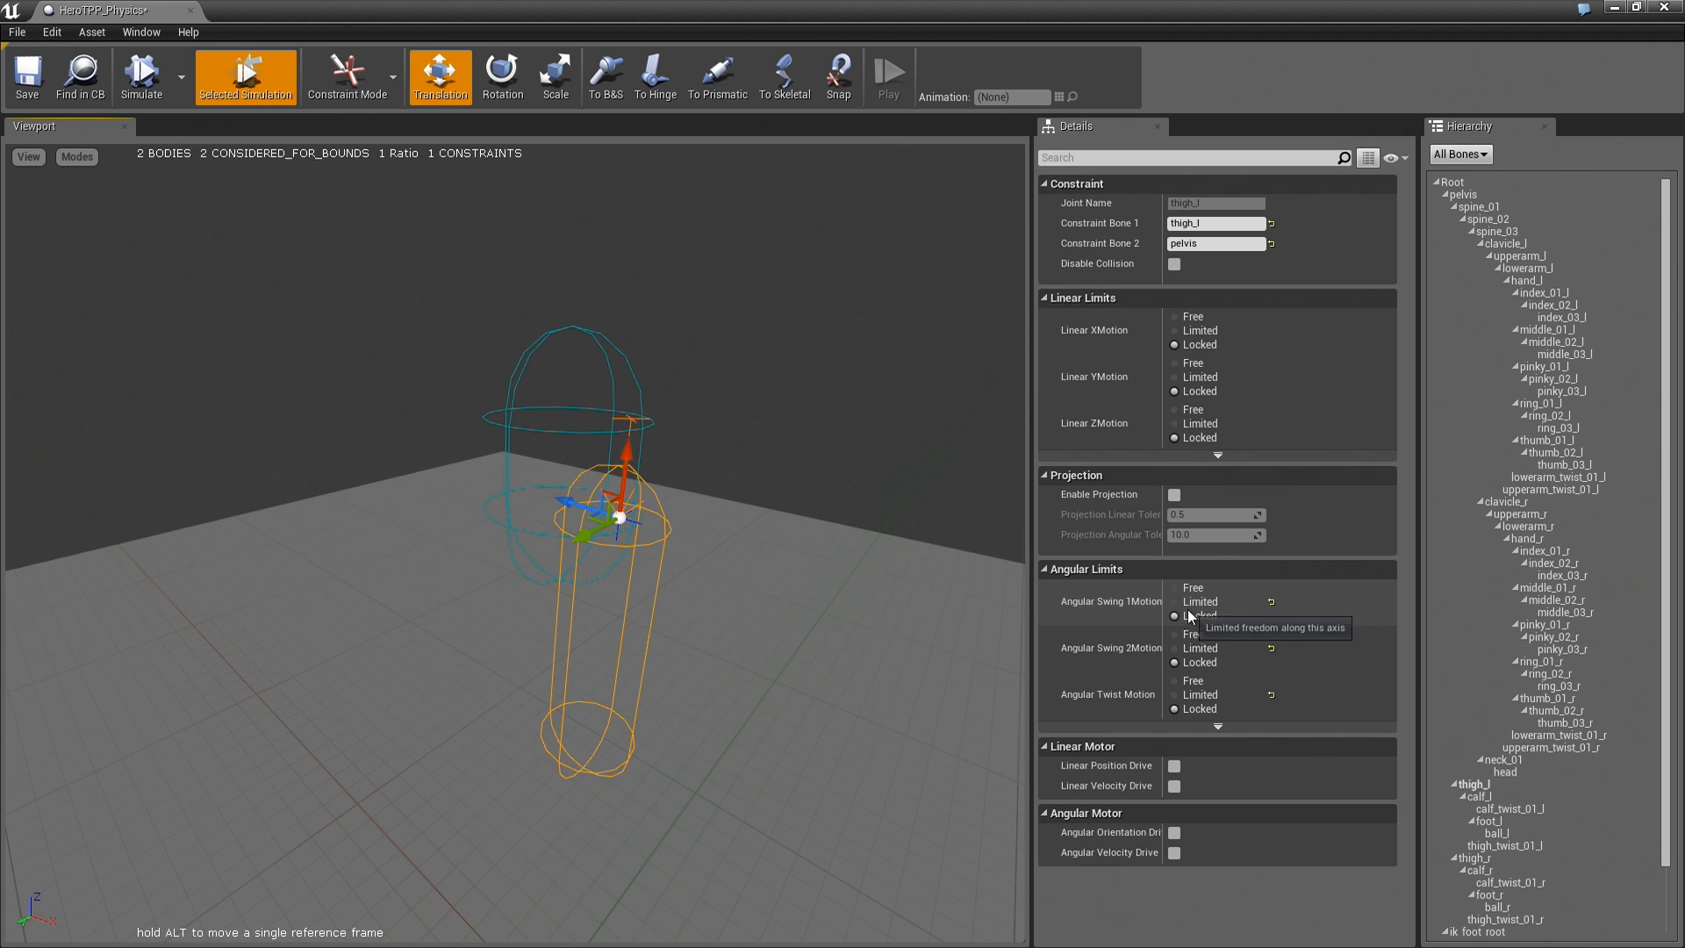
{"action": "left_click", "coordinate": [1176, 600]}
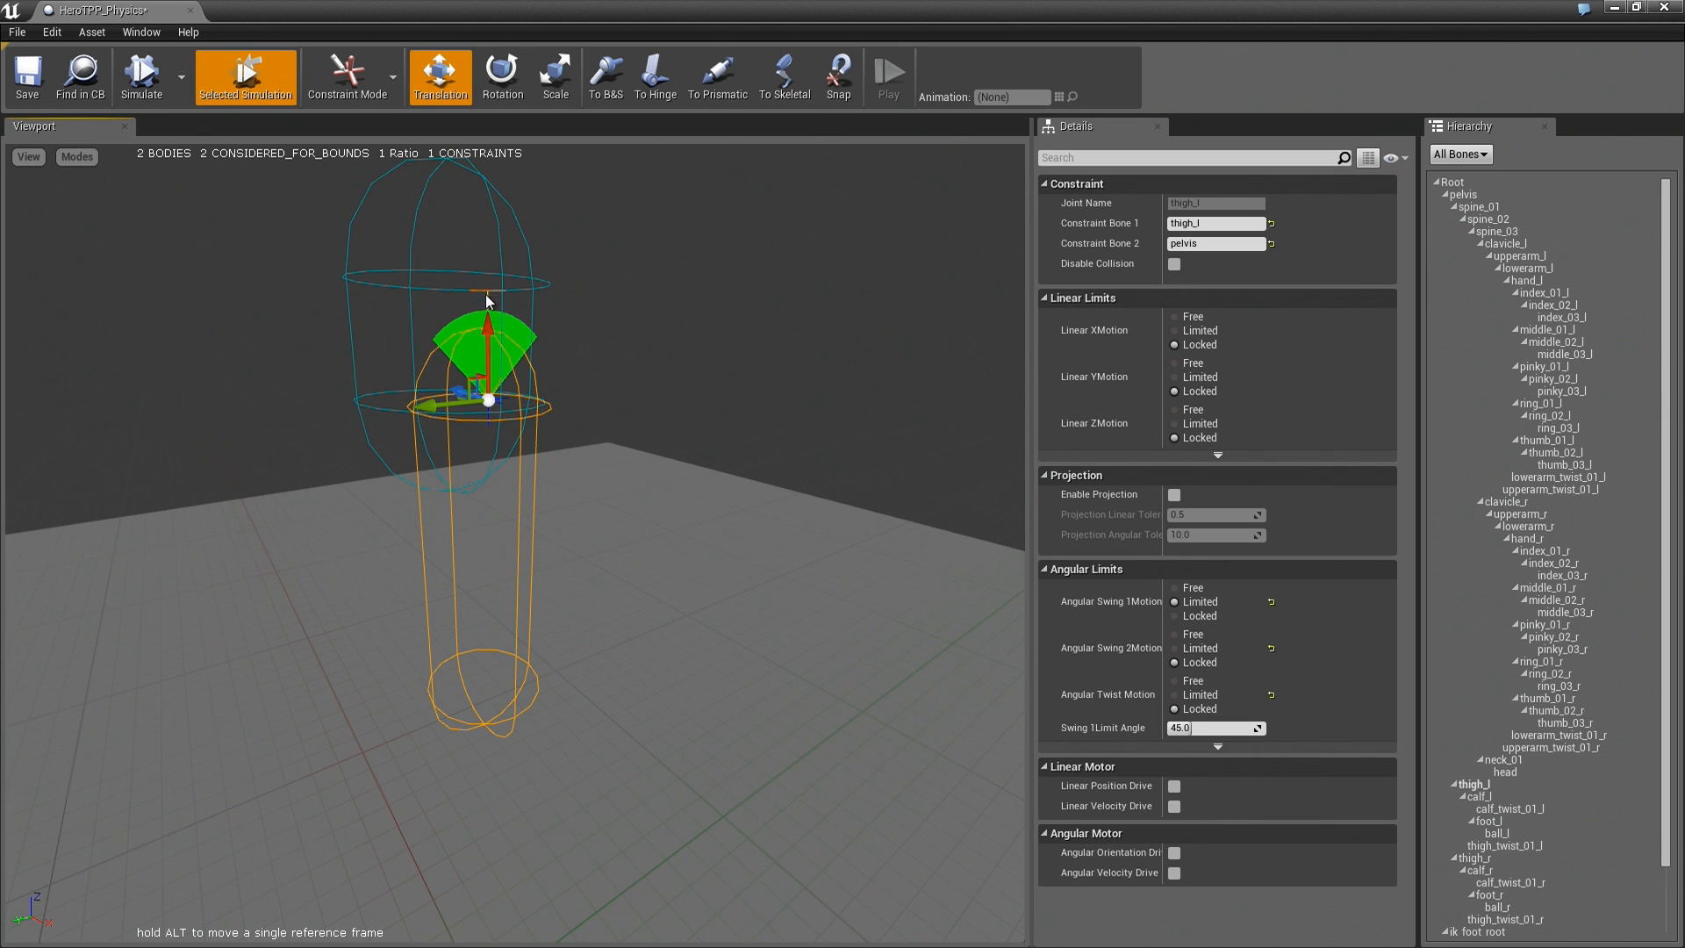
{"action": "mouse_move", "coordinate": [269, 176]}
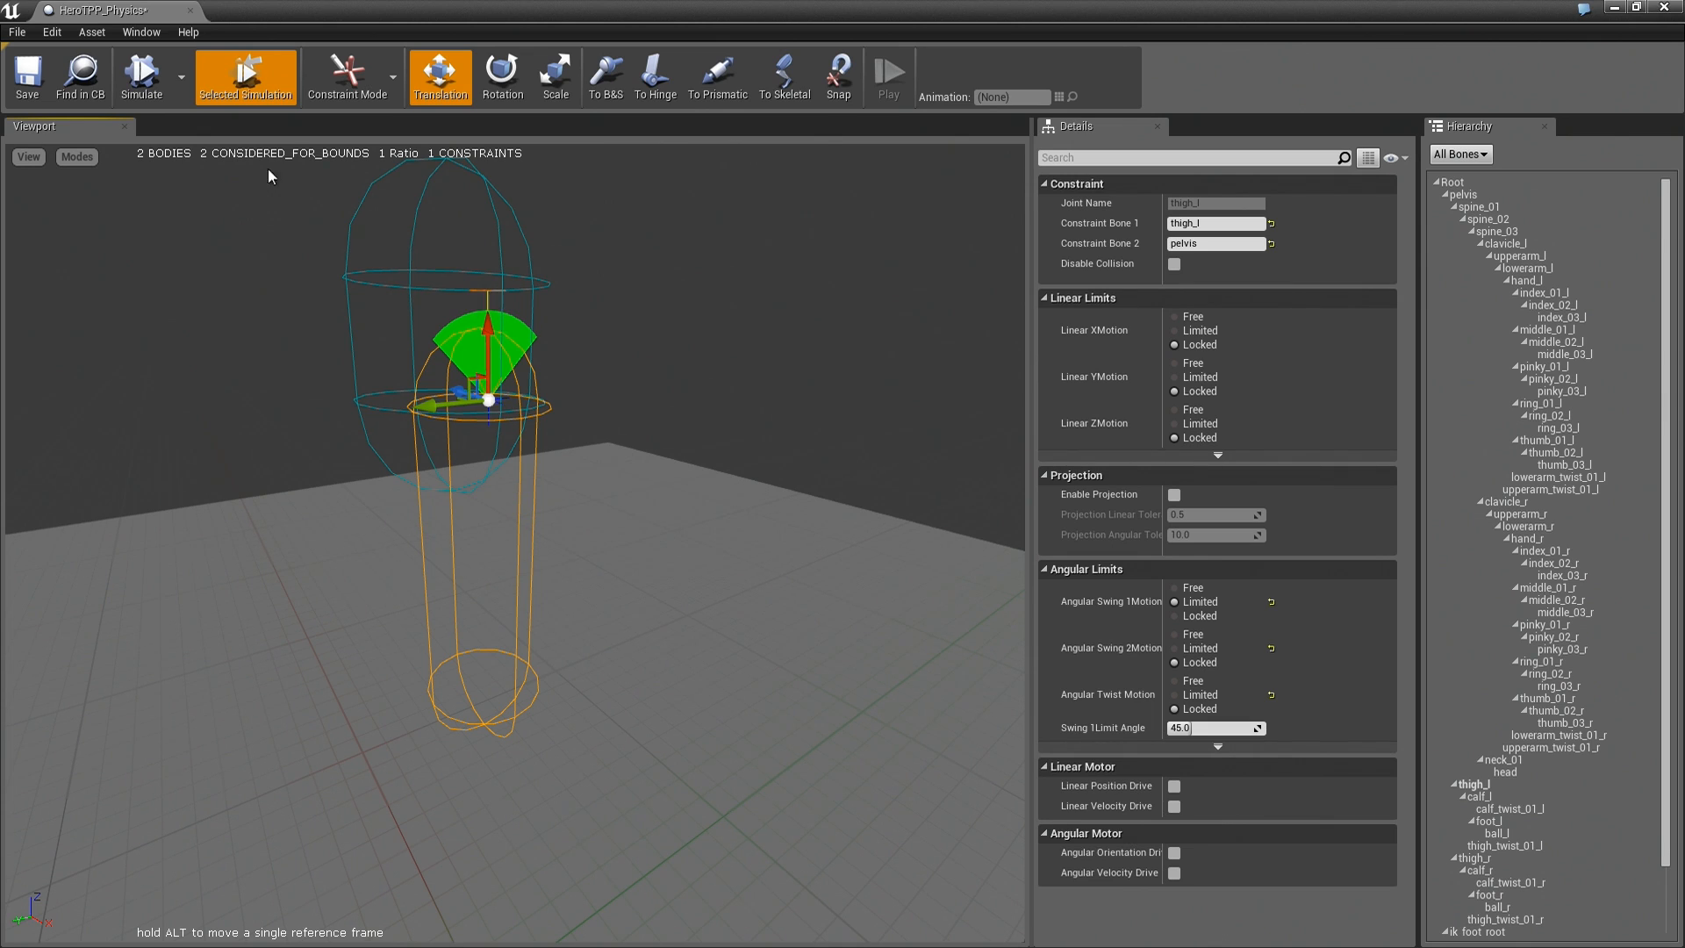
{"action": "left_click", "coordinate": [140, 76]}
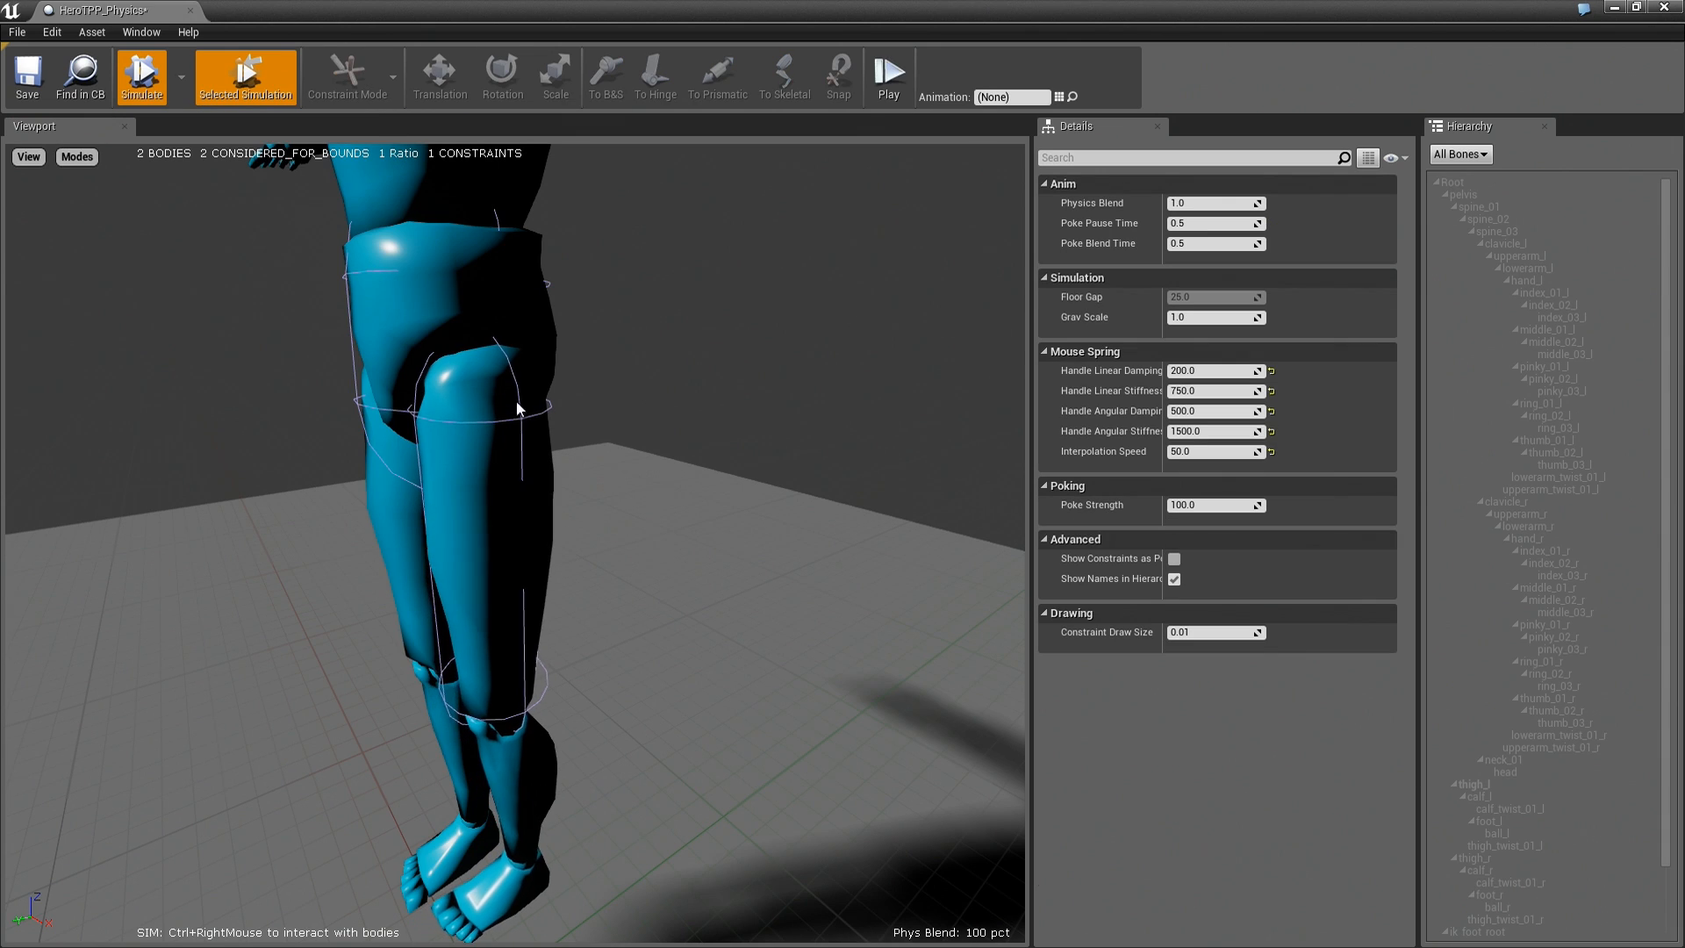
{"action": "left_click", "coordinate": [77, 156]}
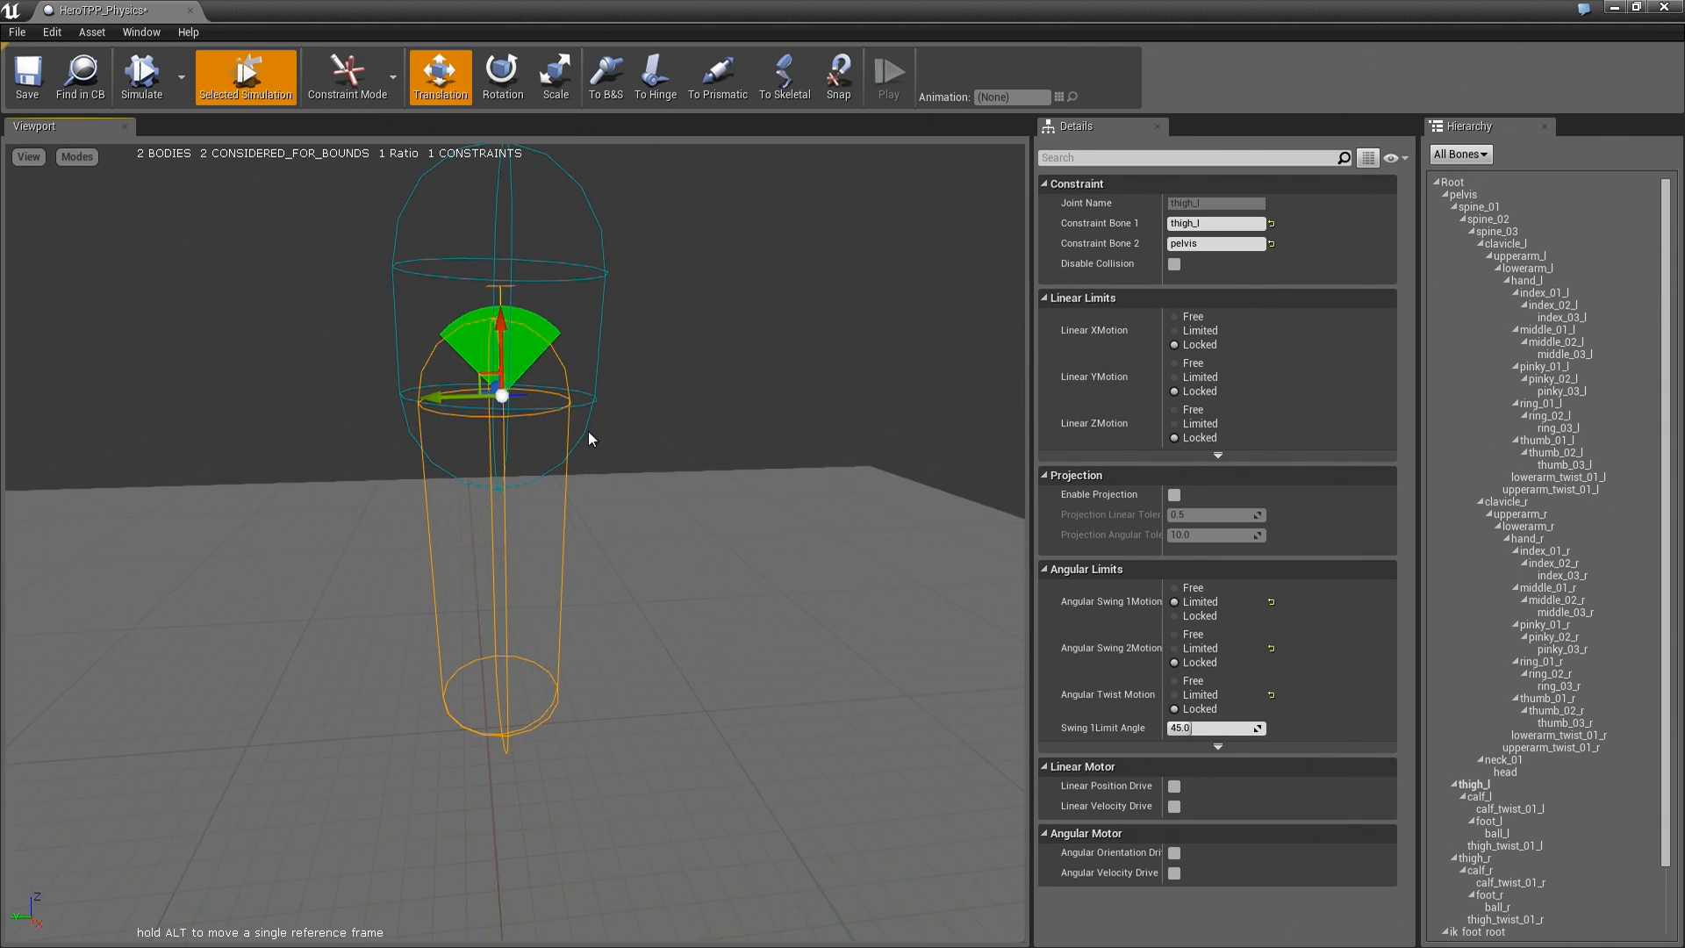
Rotate the constraint frame, simulate the thigh and pelvis, and show the mesh as solid.
{"action": "left_click", "coordinate": [502, 77]}
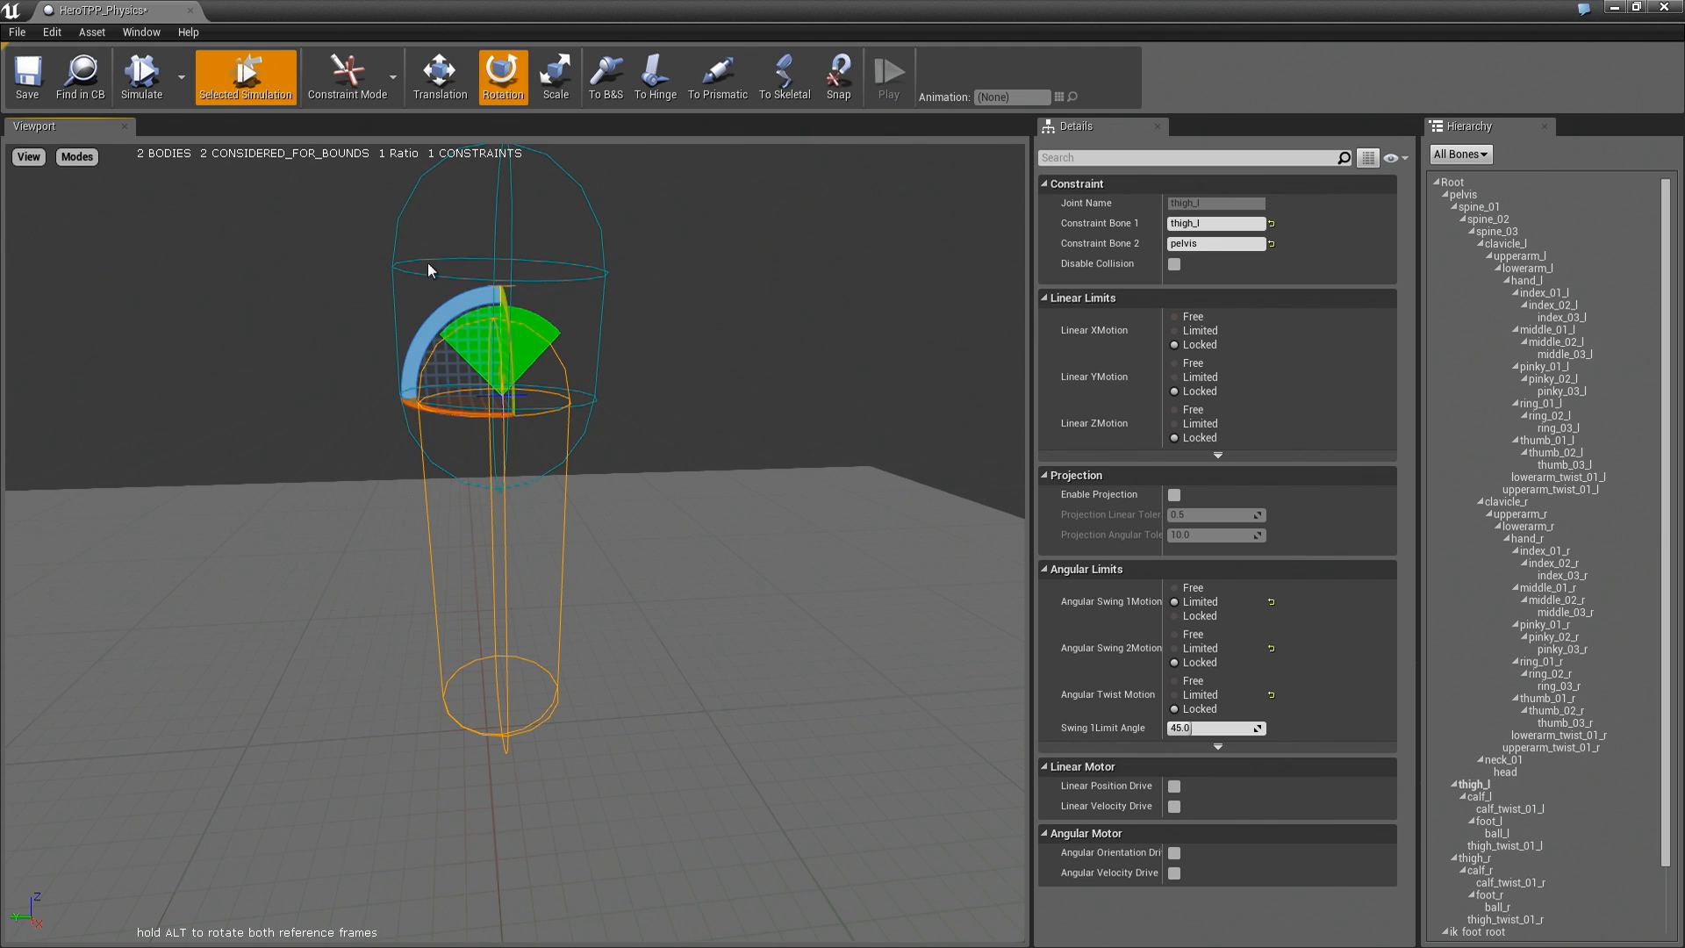
{"action": "mouse_move", "coordinate": [482, 337]}
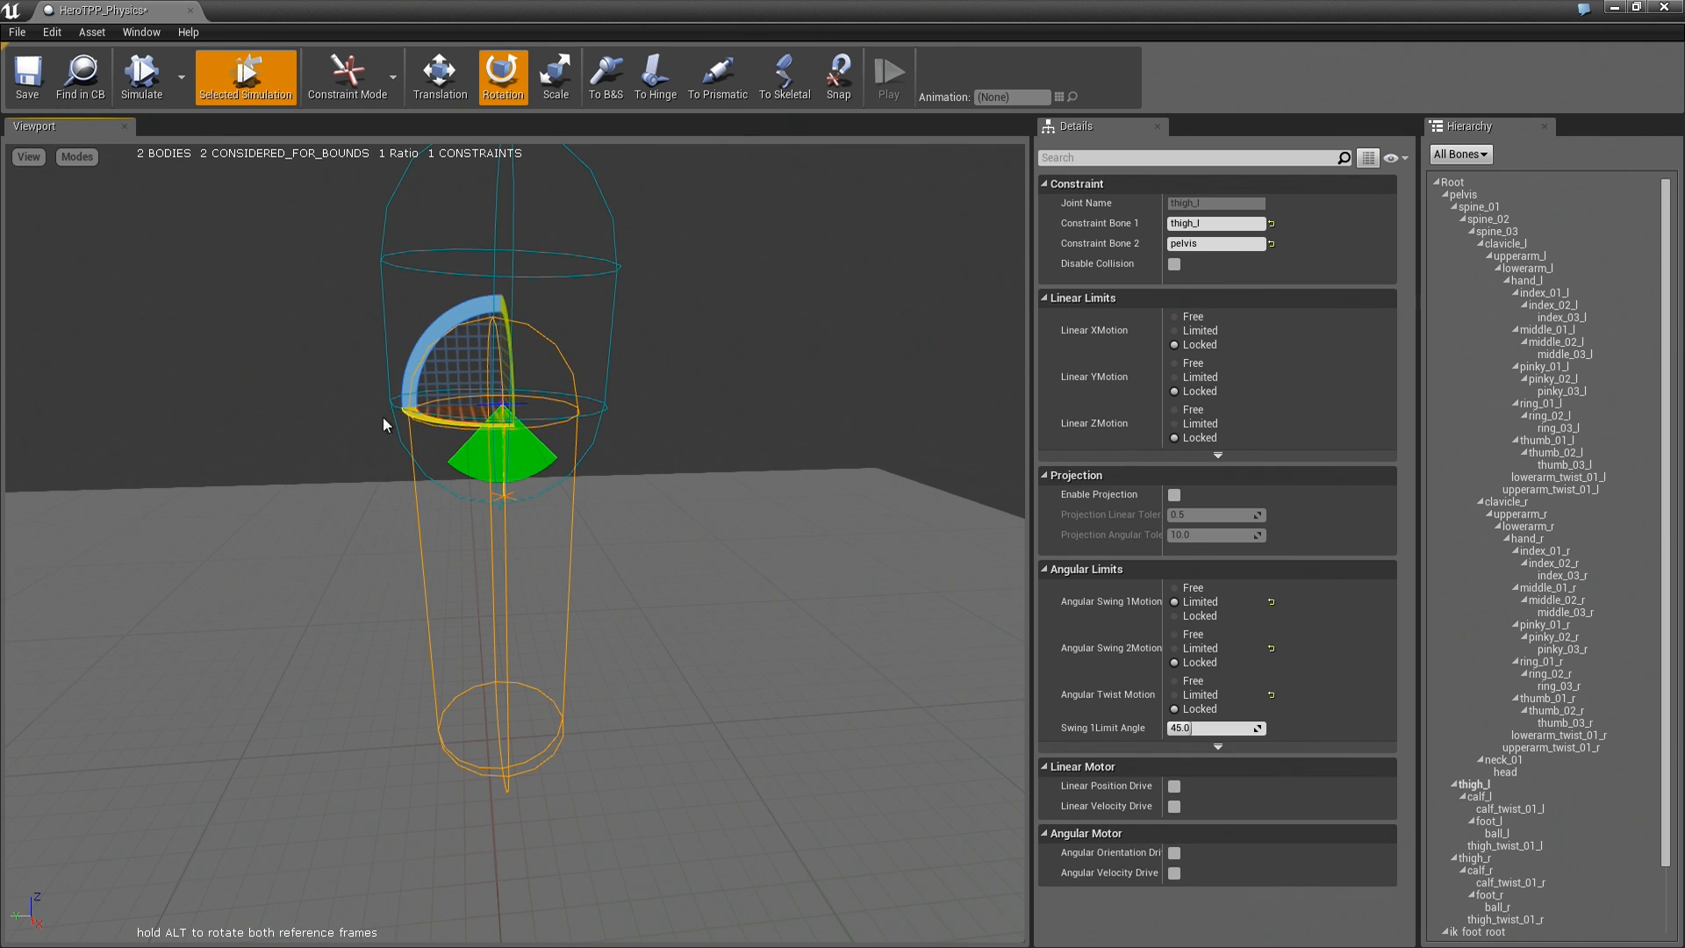
{"action": "left_click", "coordinate": [139, 76]}
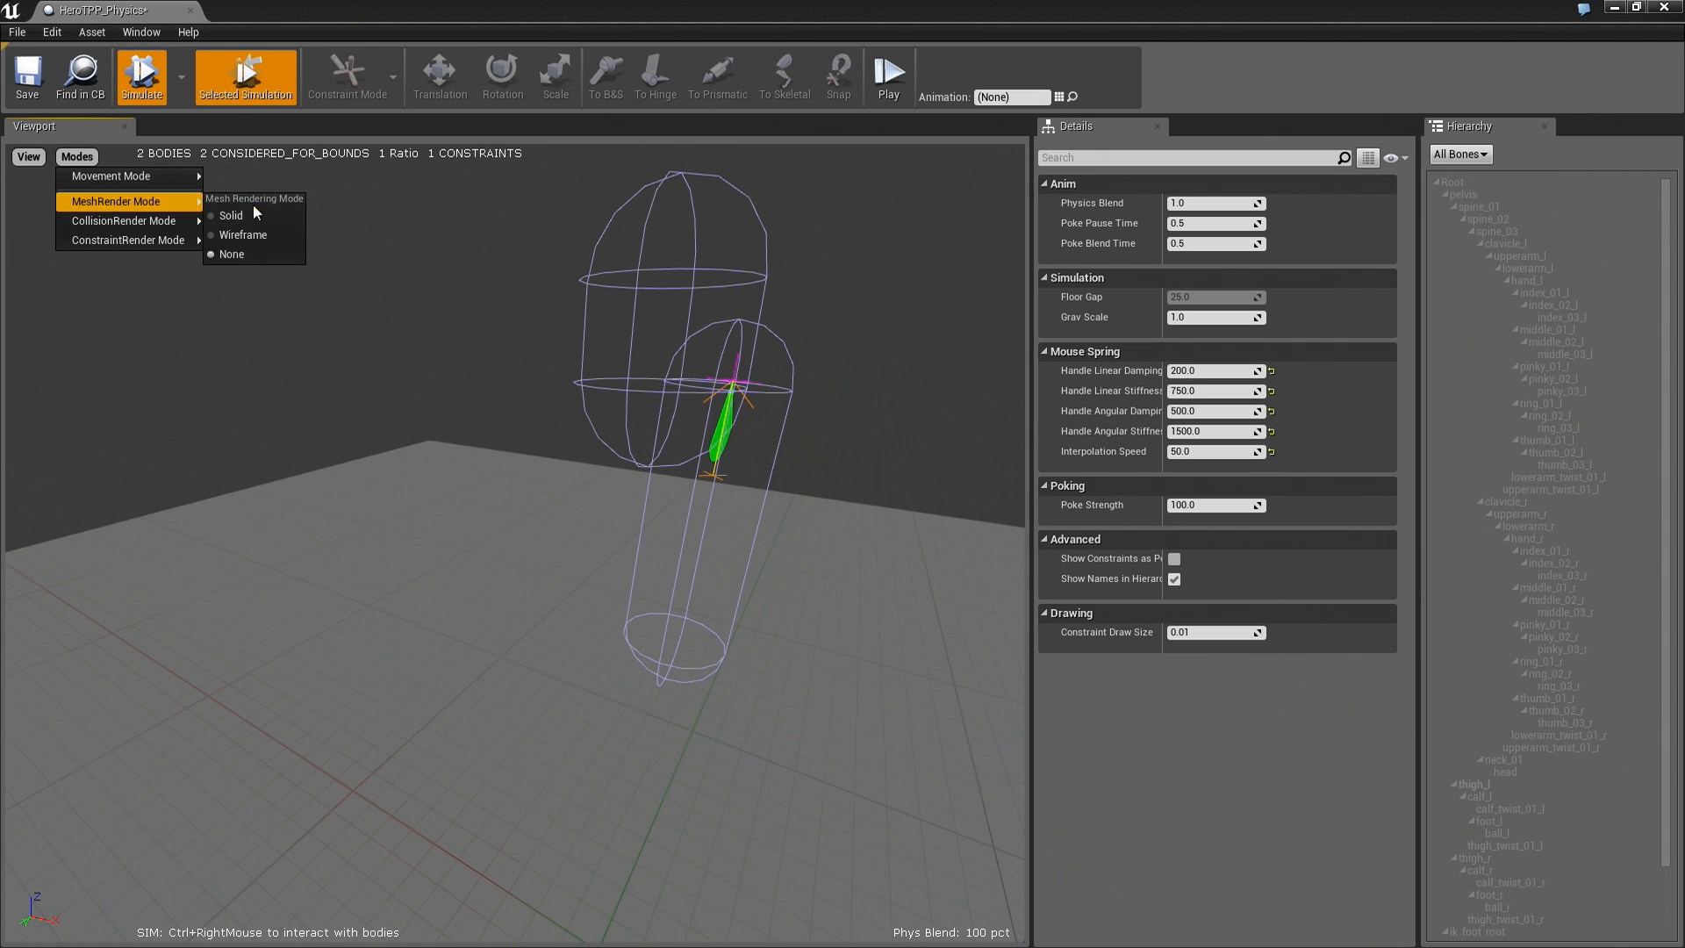
{"action": "left_click", "coordinate": [229, 215]}
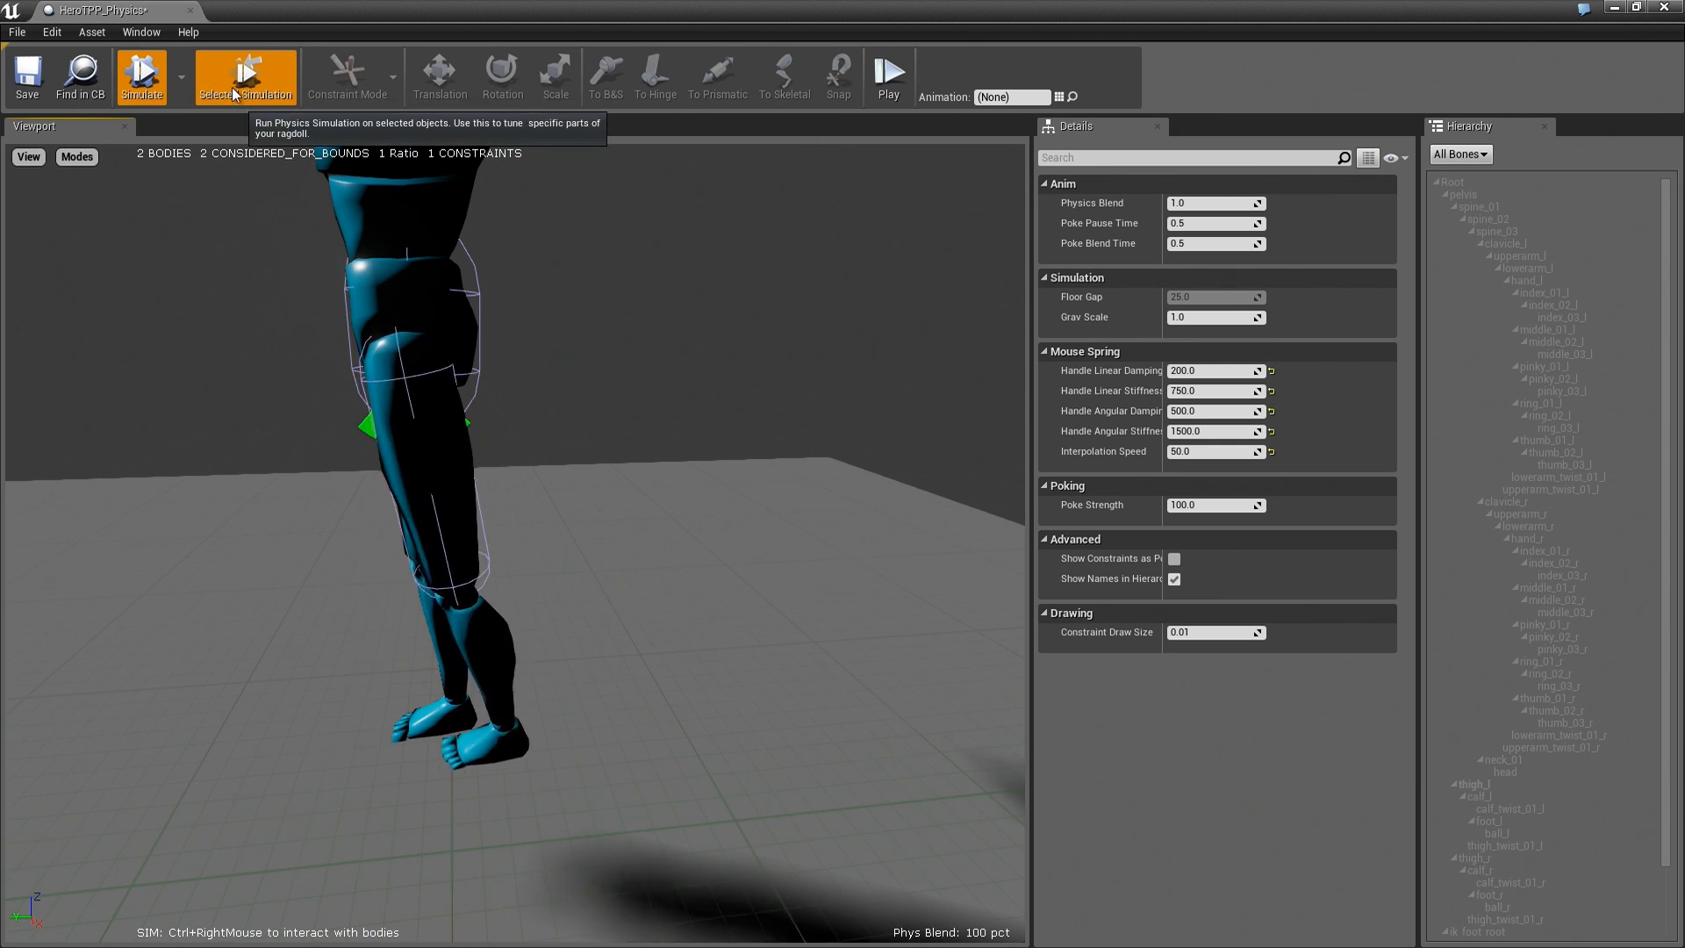
Restart the simulation and push the leg to test its 45° swing limit.
{"action": "left_click", "coordinate": [140, 76]}
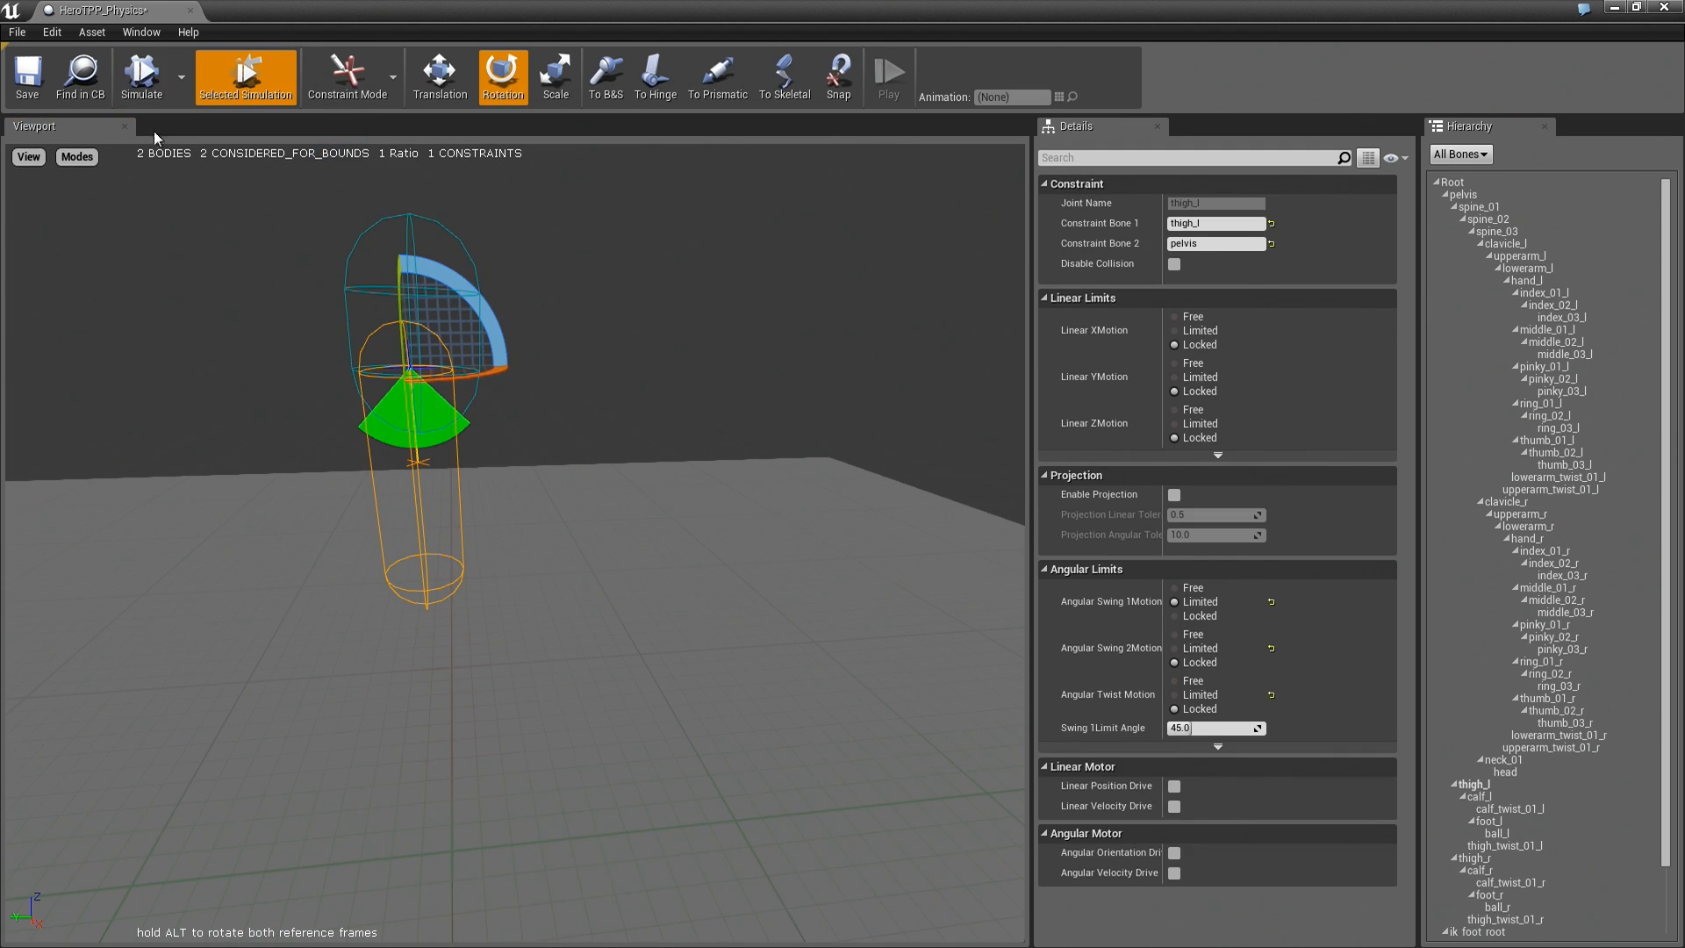
{"action": "mouse_move", "coordinate": [317, 404]}
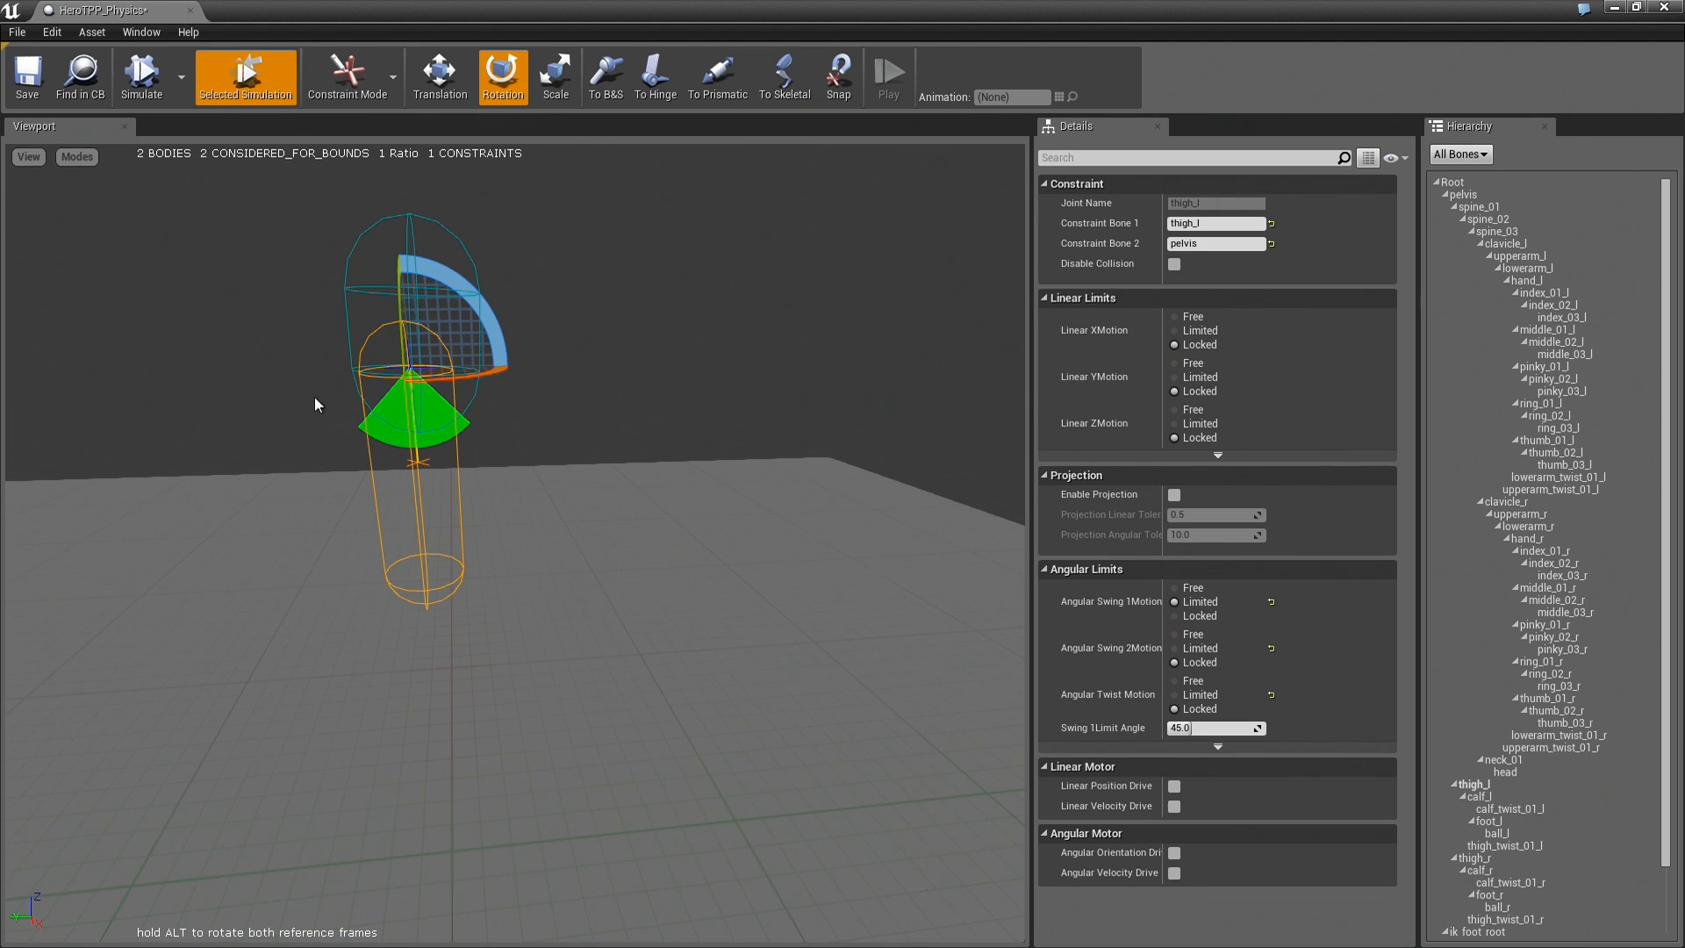
{"action": "mouse_move", "coordinate": [182, 90]}
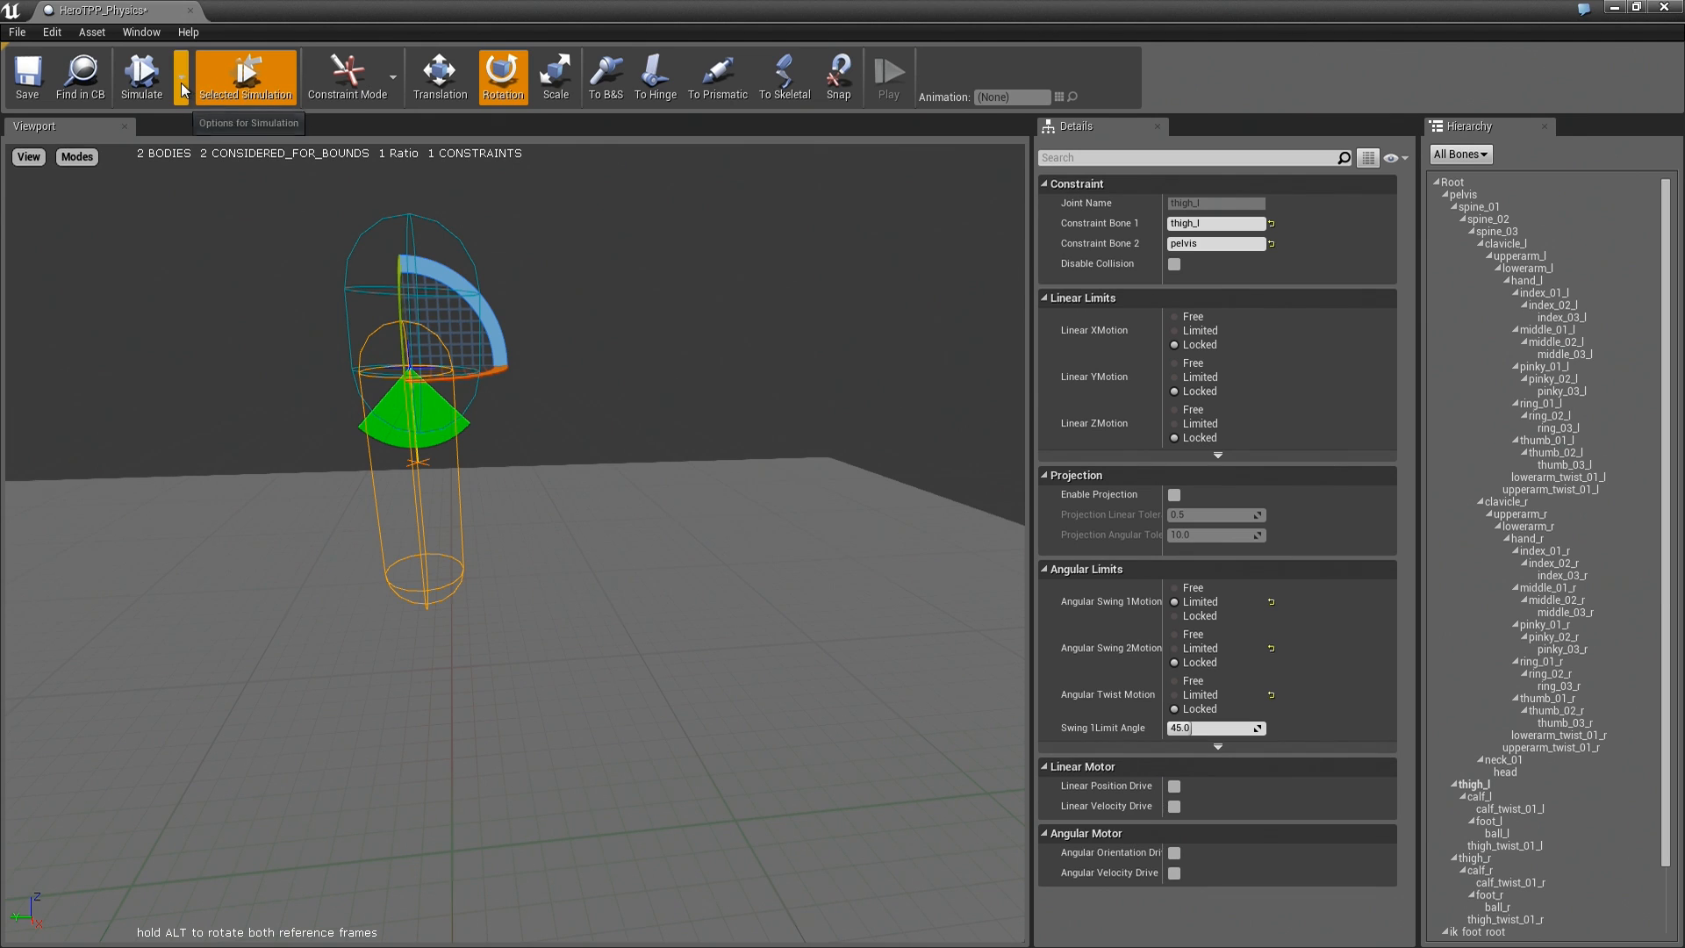
{"action": "left_click", "coordinate": [141, 77]}
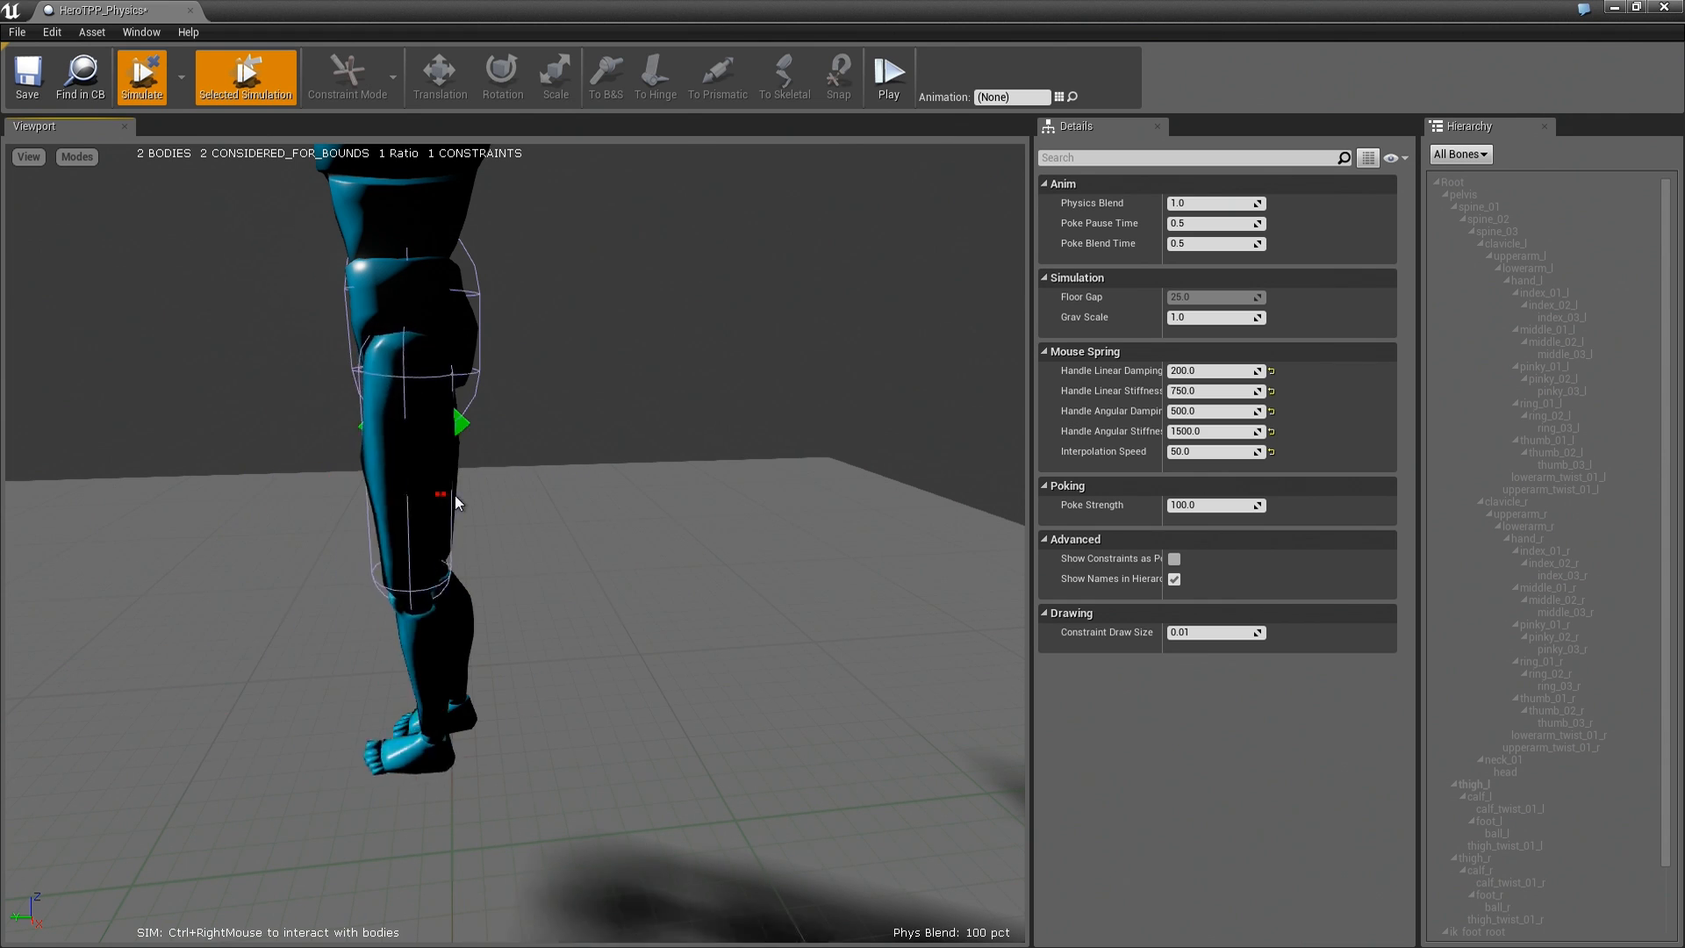
{"action": "left_click_drag", "start_coordinate": [456, 419], "coordinate": [516, 499]}
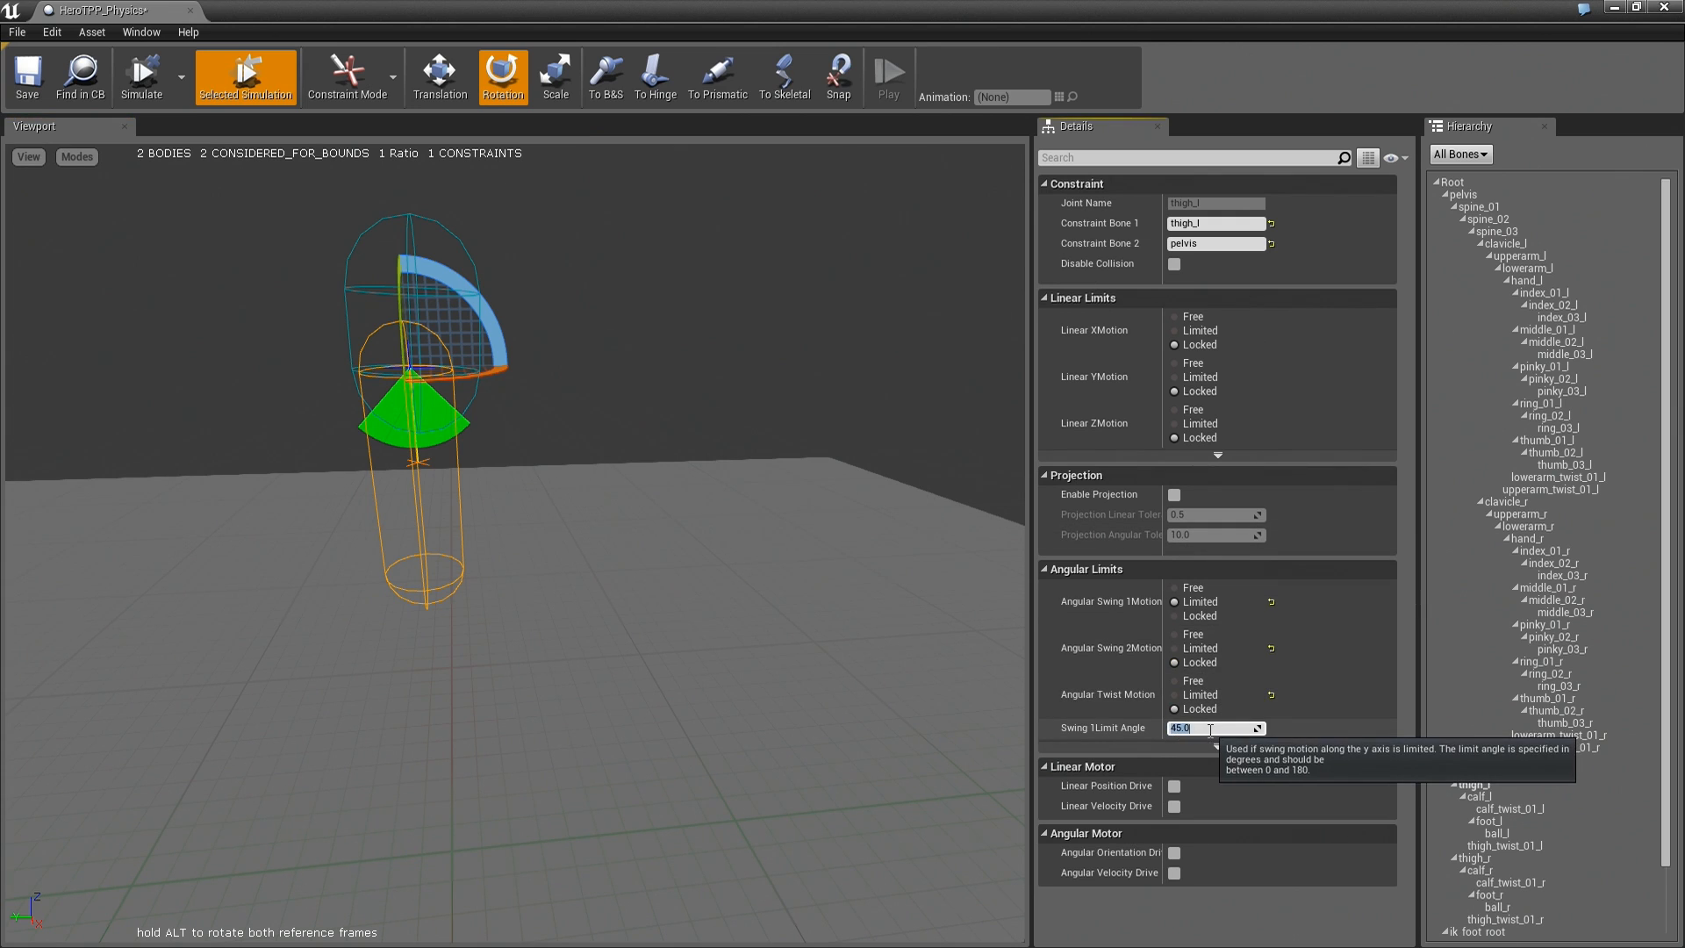
Raise the Swing 1 Limit Angle from 45 to 75 degrees.
{"action": "type", "text": "75"}
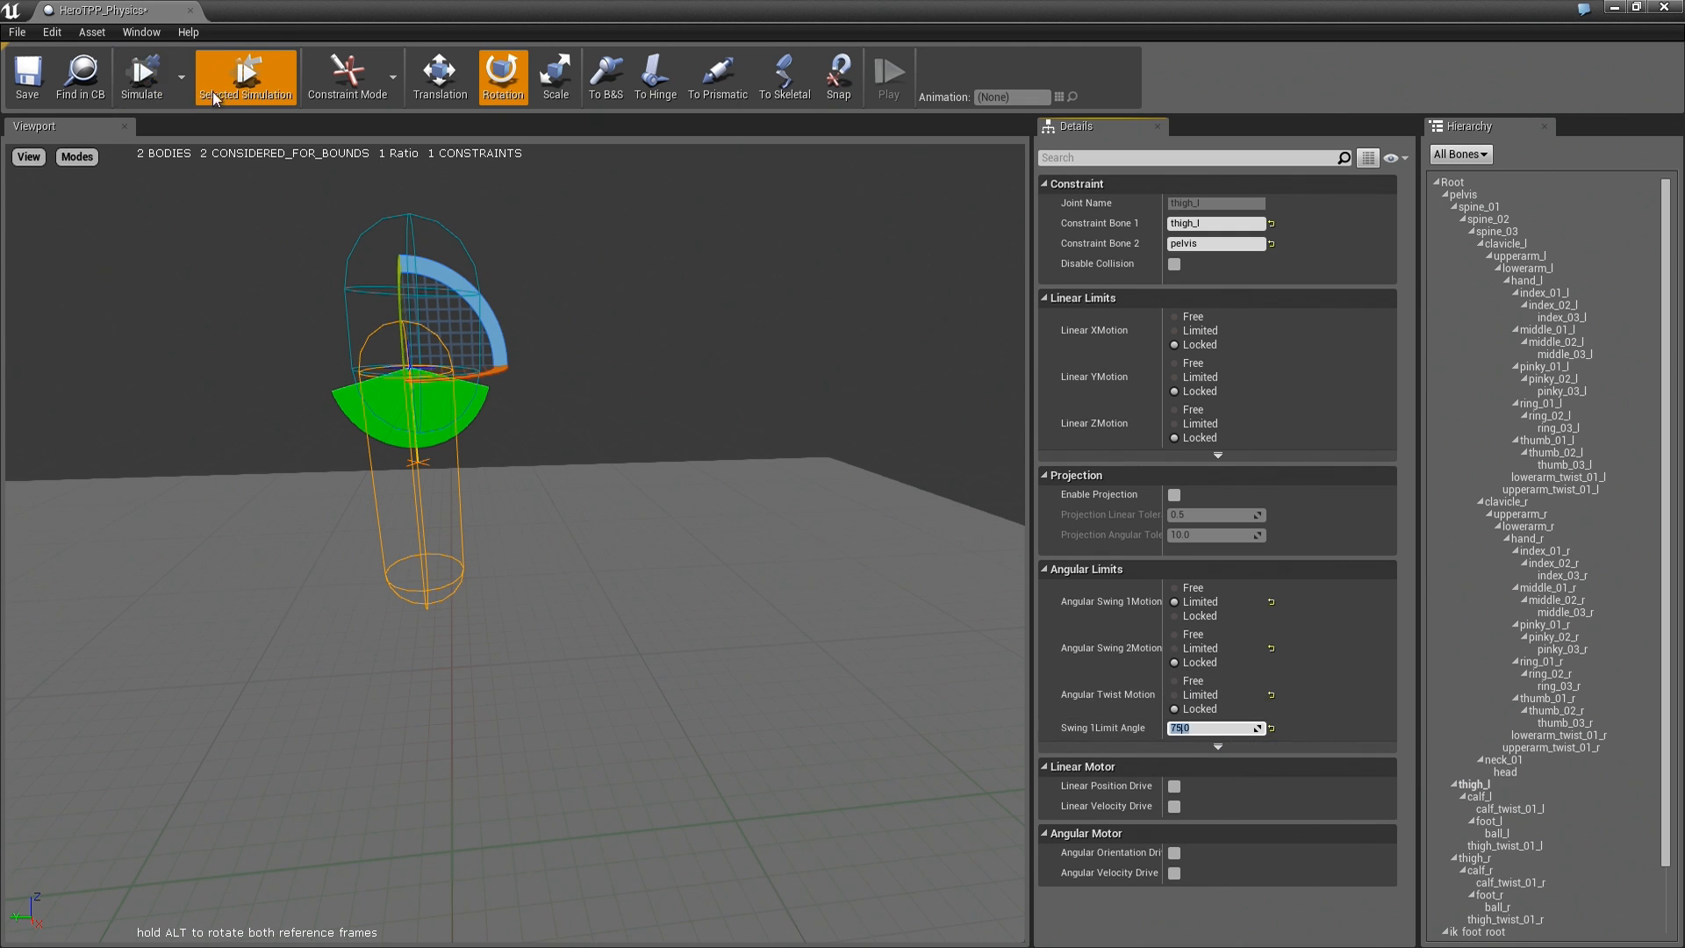
{"action": "left_click", "coordinate": [140, 77]}
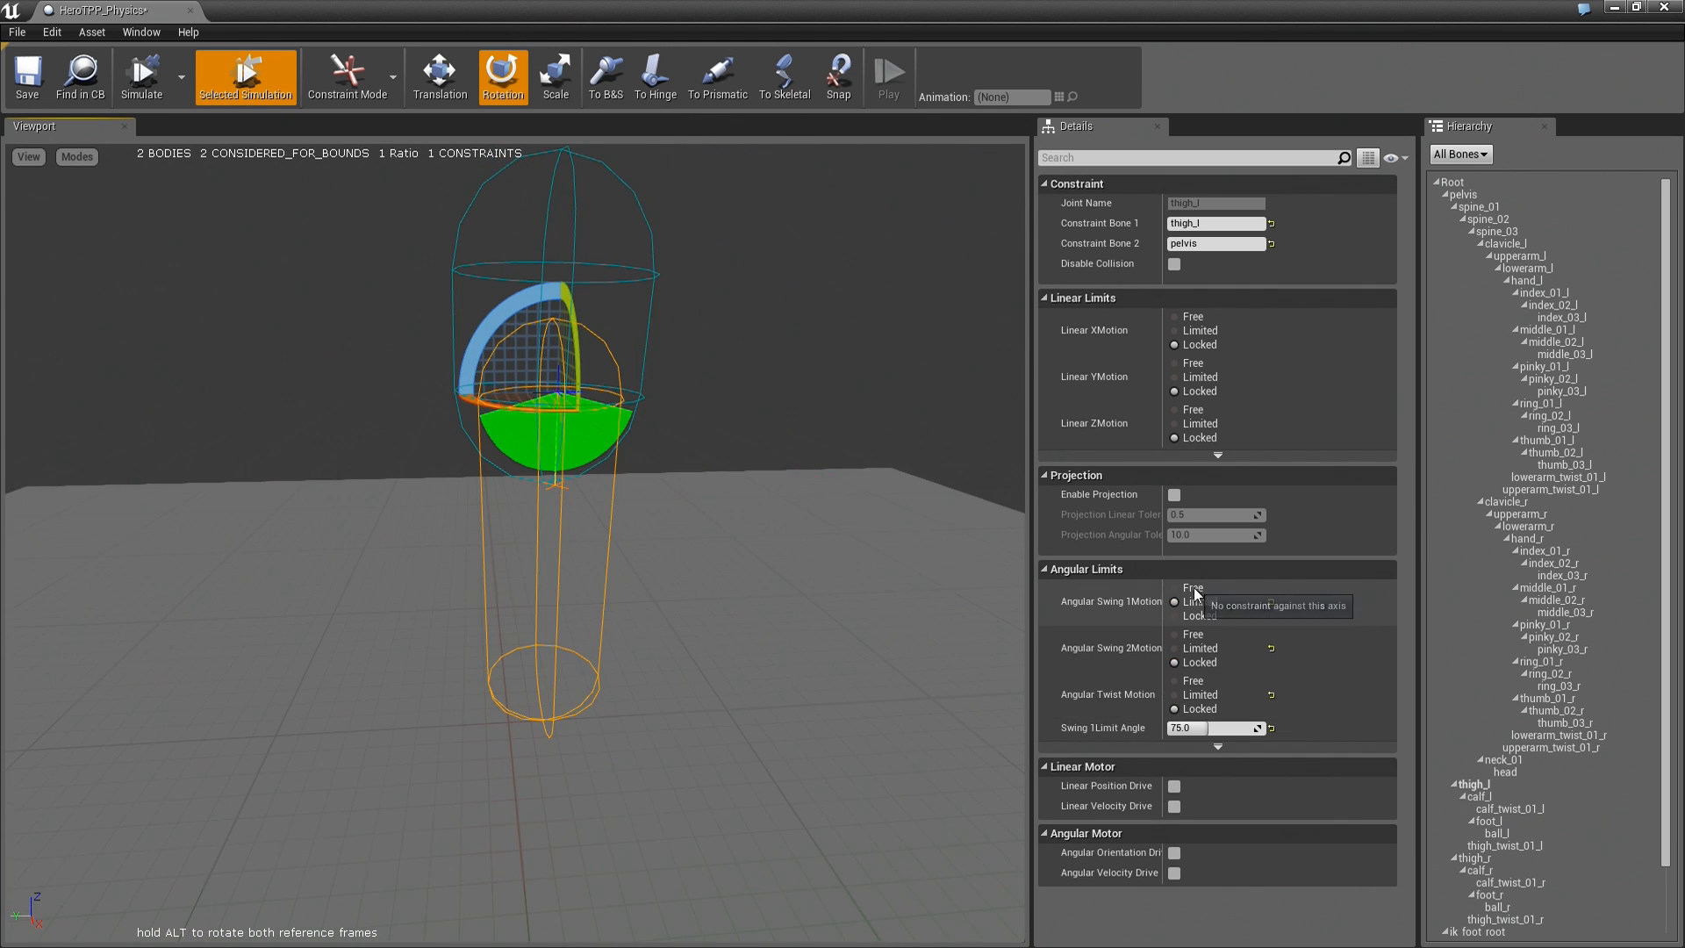
{"action": "mouse_move", "coordinate": [1200, 622]}
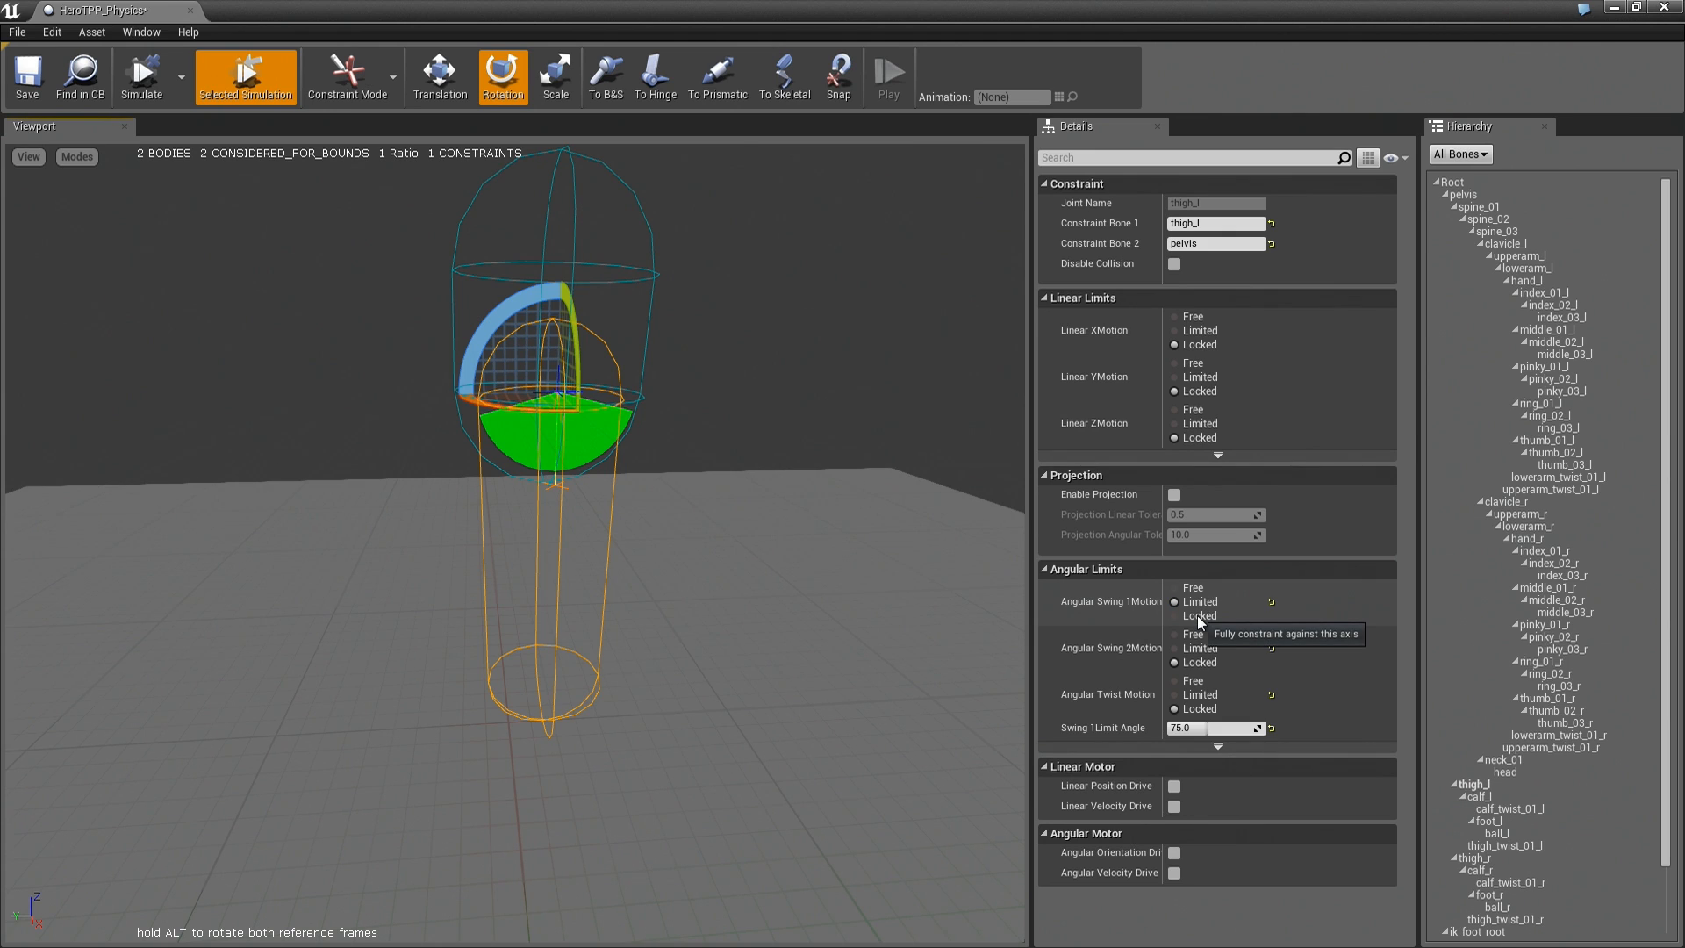
Lock swing 1 and set swing 2 to Limited with a 25.0° limit angle.
{"action": "left_click", "coordinate": [1173, 616]}
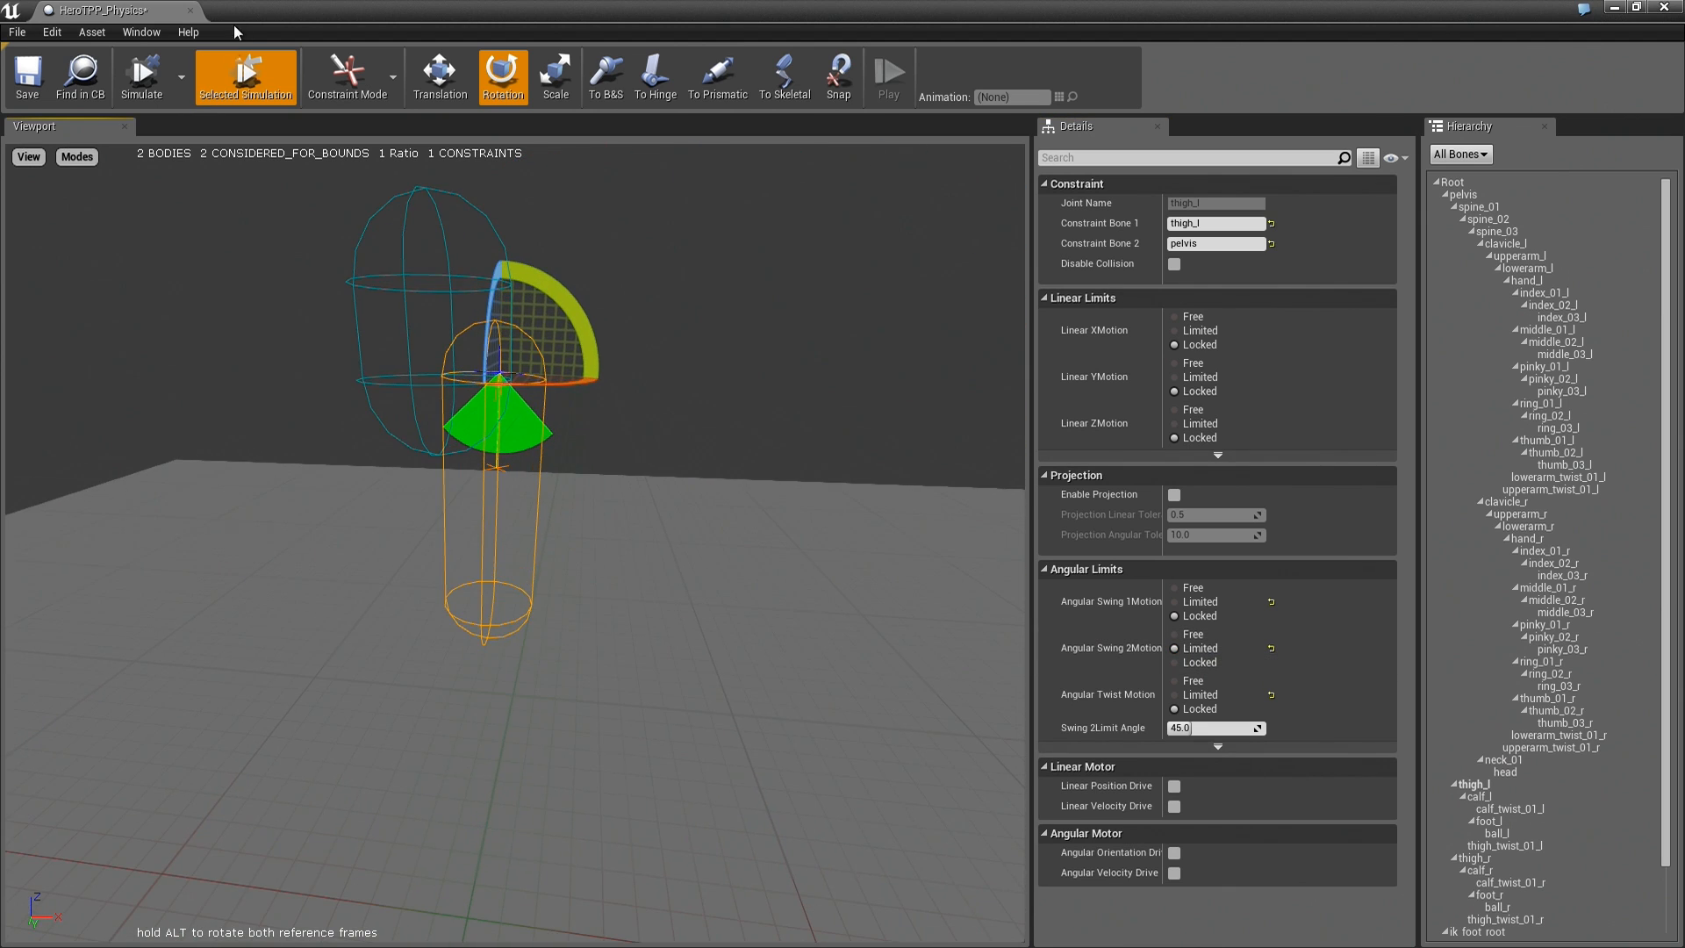
{"action": "left_click", "coordinate": [140, 76]}
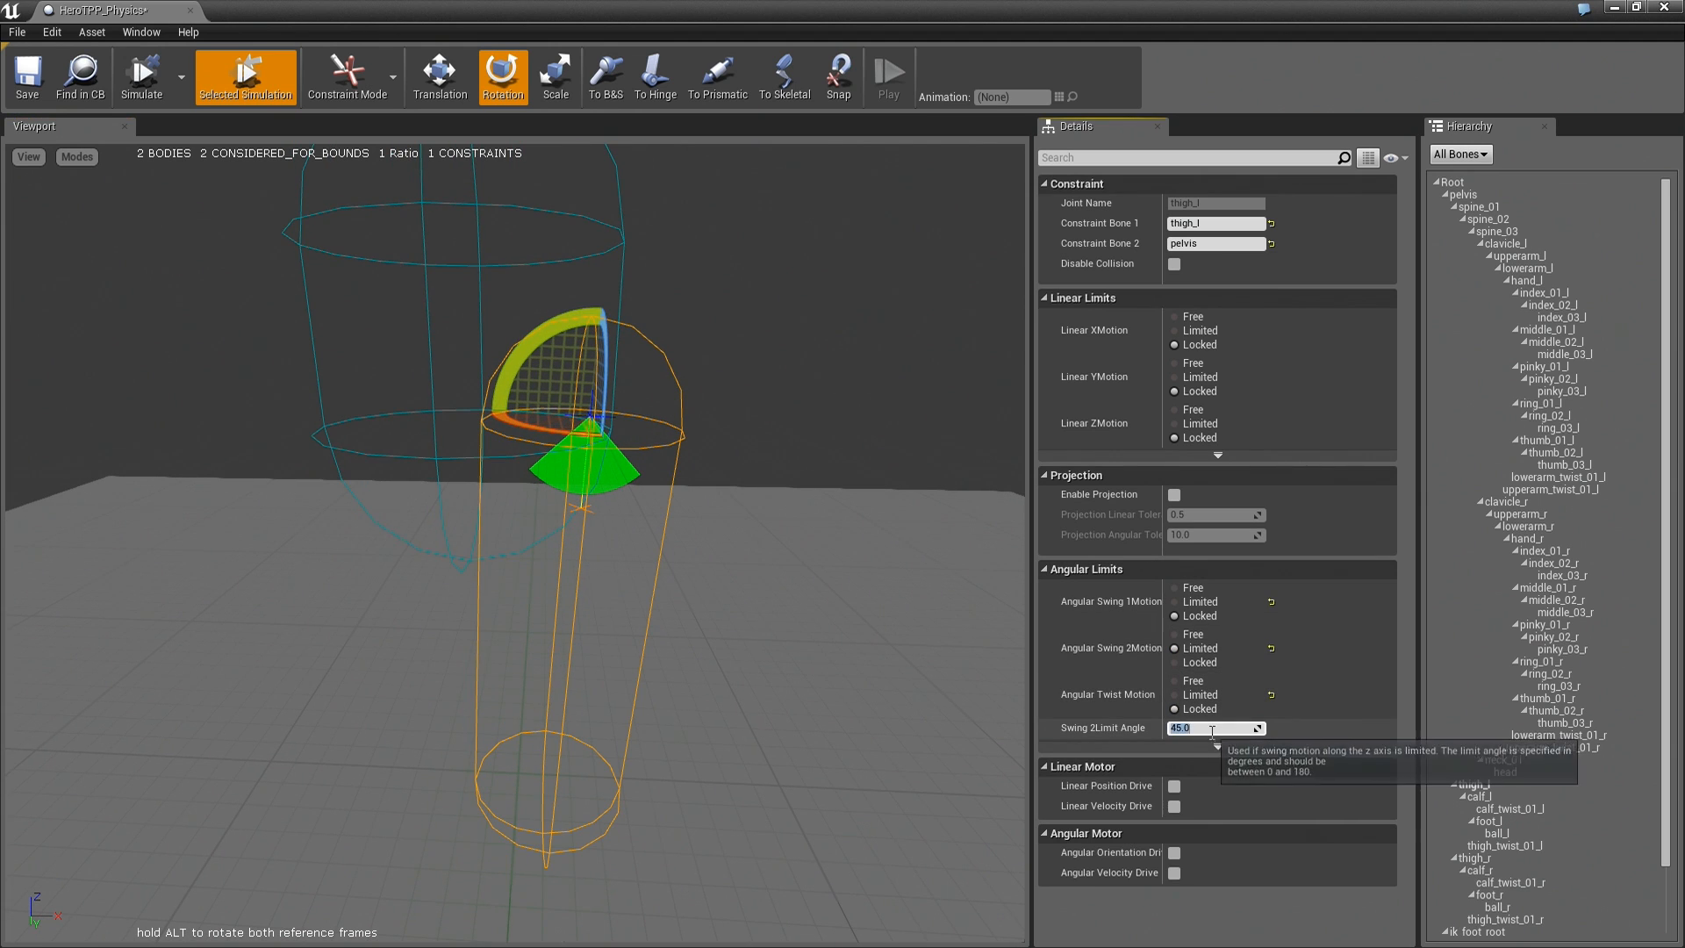
{"action": "type", "text": "25.0"}
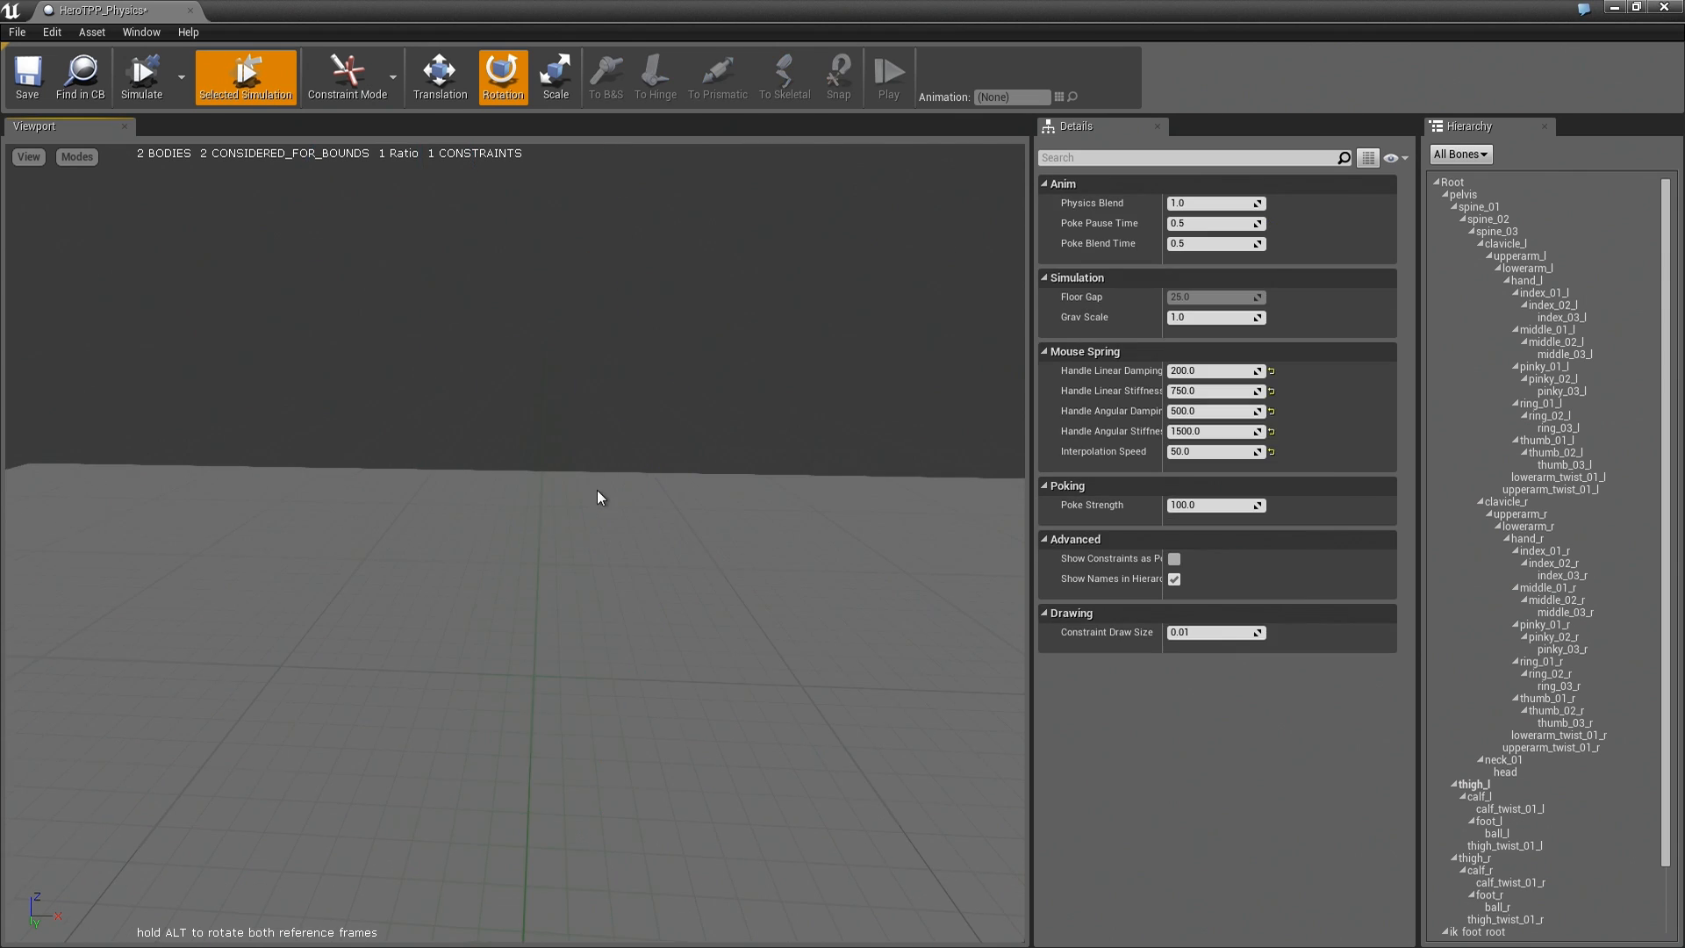
{"action": "left_click", "coordinate": [583, 451]}
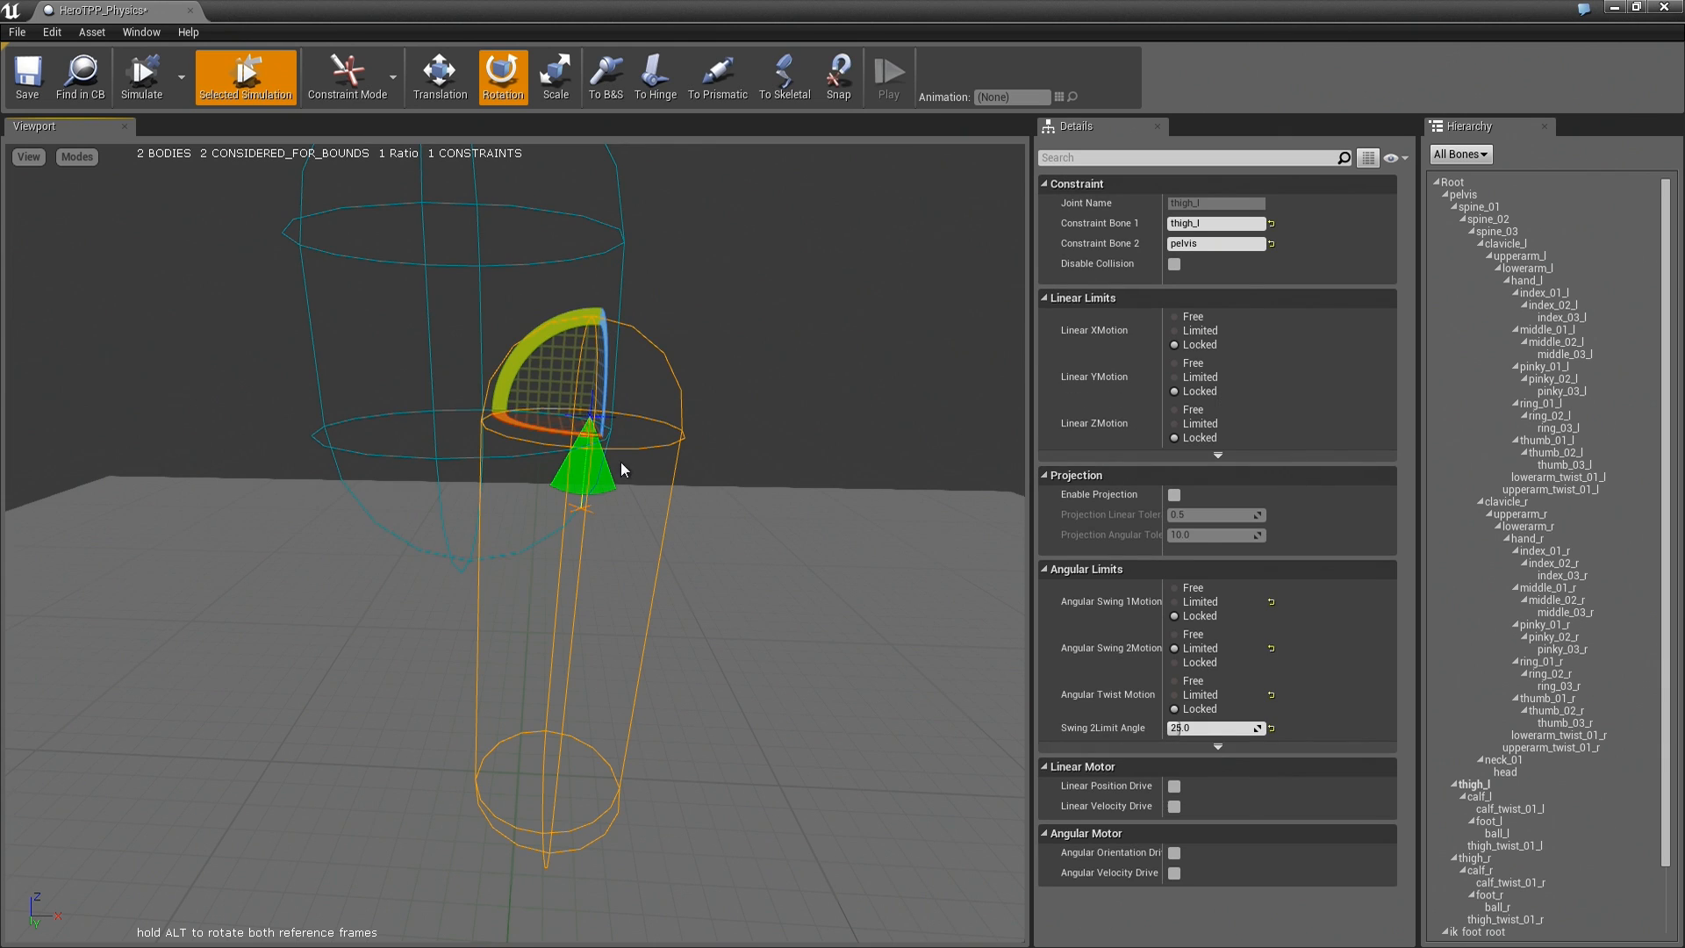
{"action": "mouse_move", "coordinate": [586, 491]}
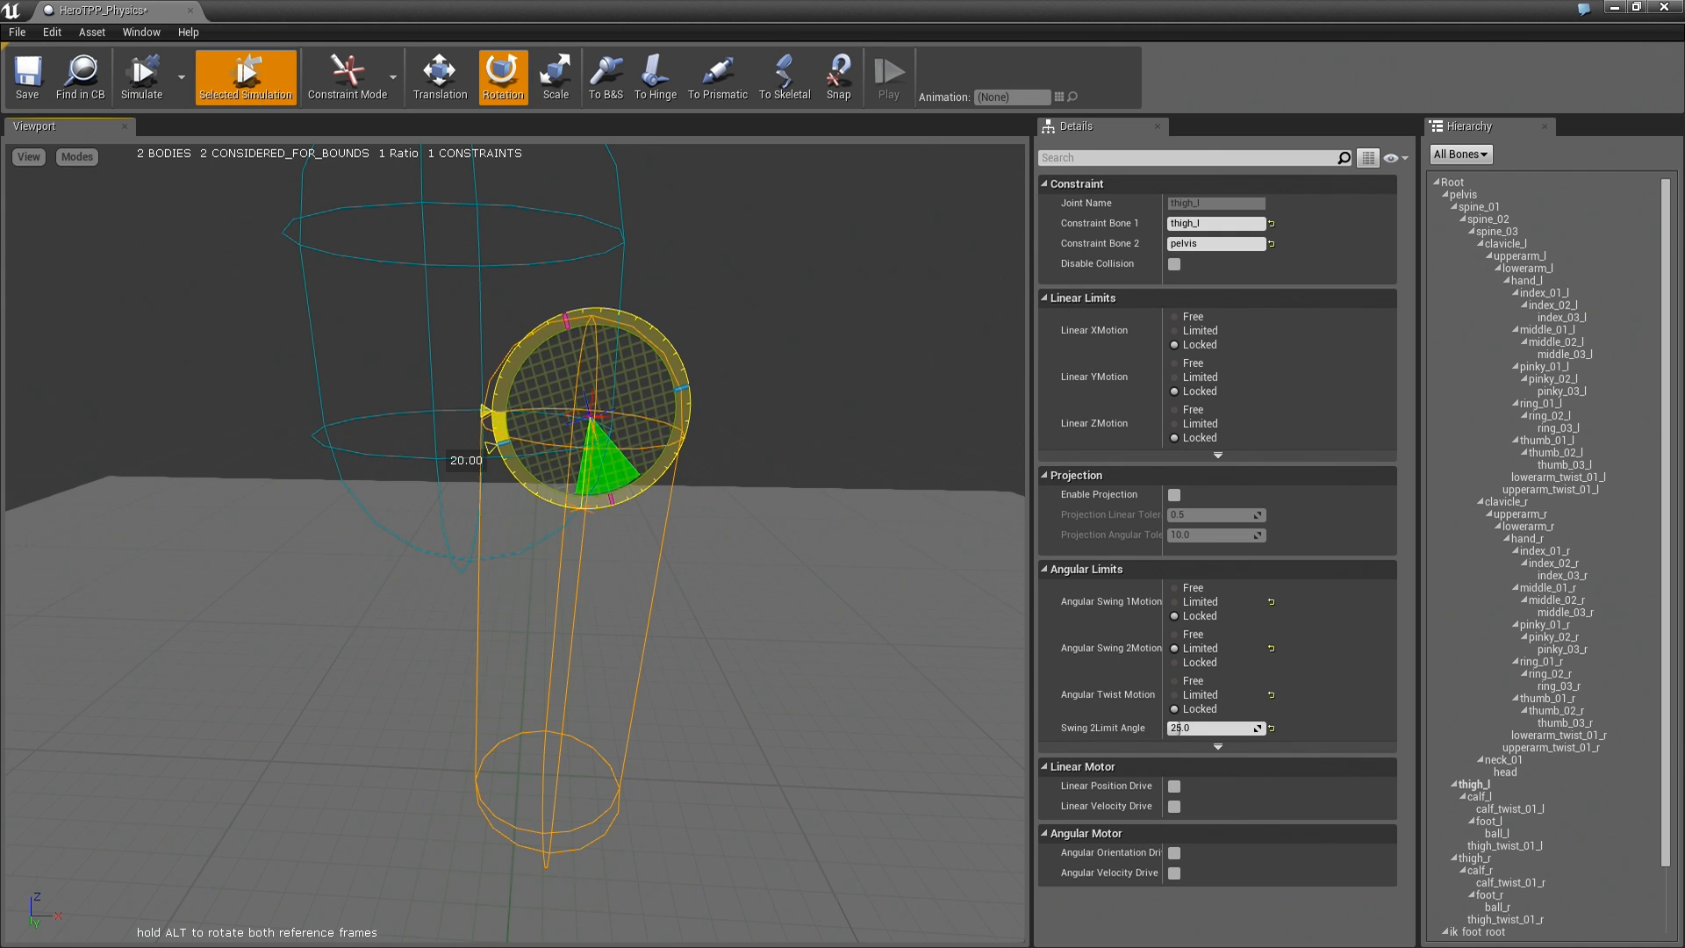
Change the Swing 2 Limit Angle to 35.0 degrees.
{"action": "left_click", "coordinate": [141, 76]}
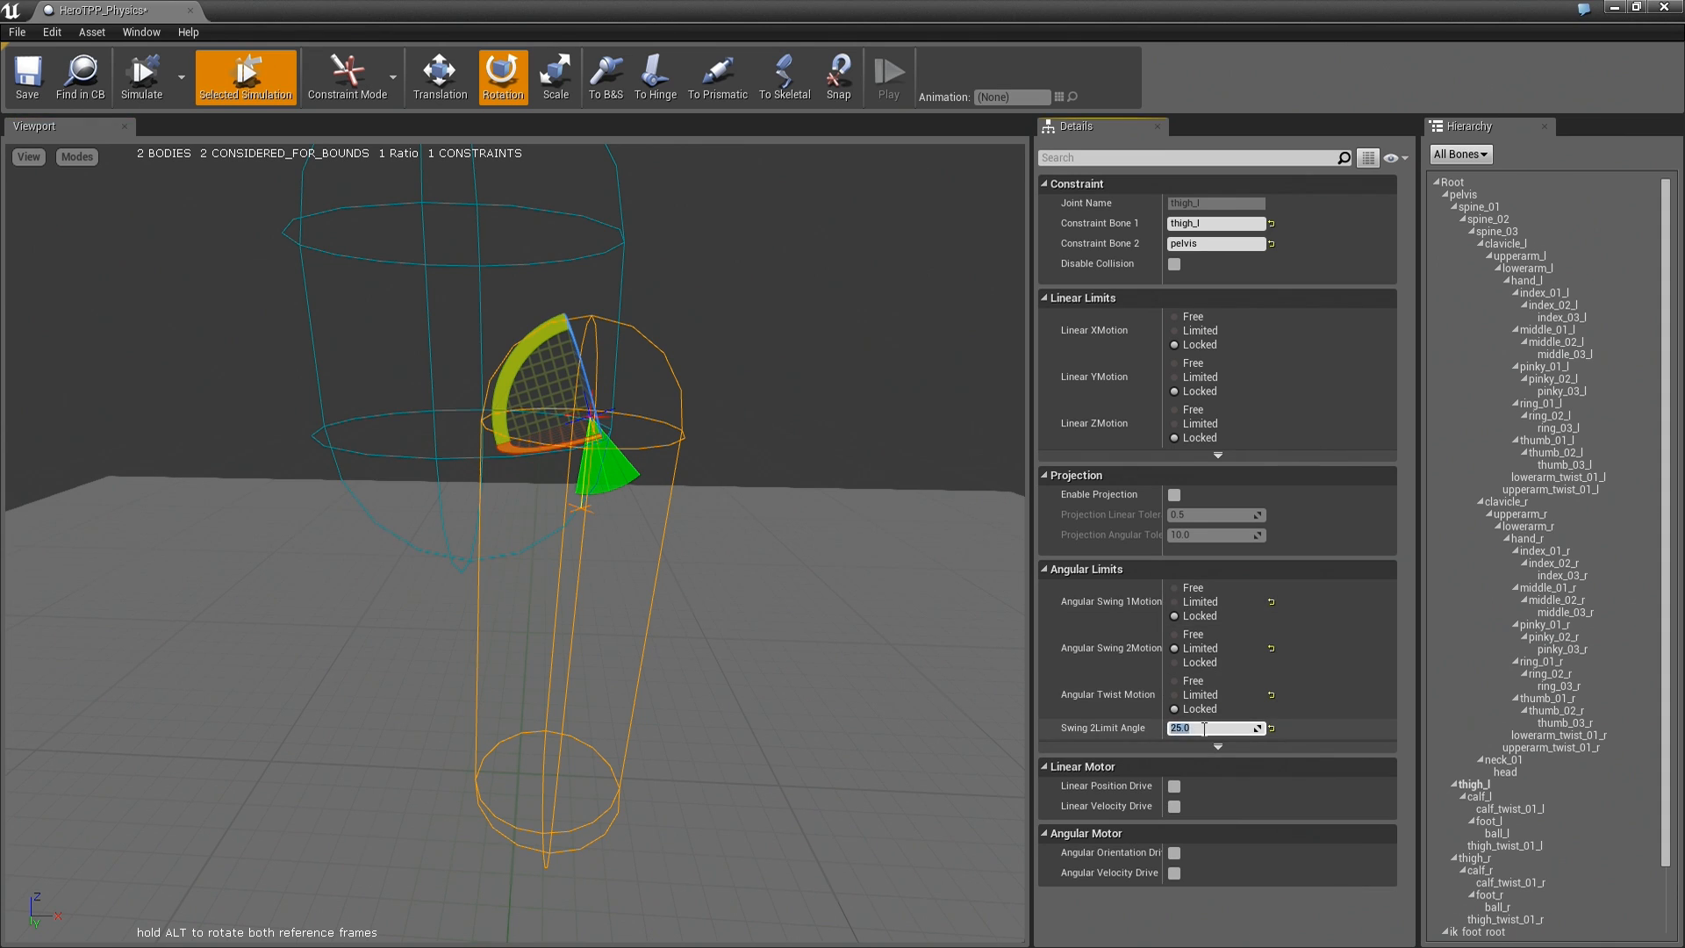
{"action": "type", "text": "35.0"}
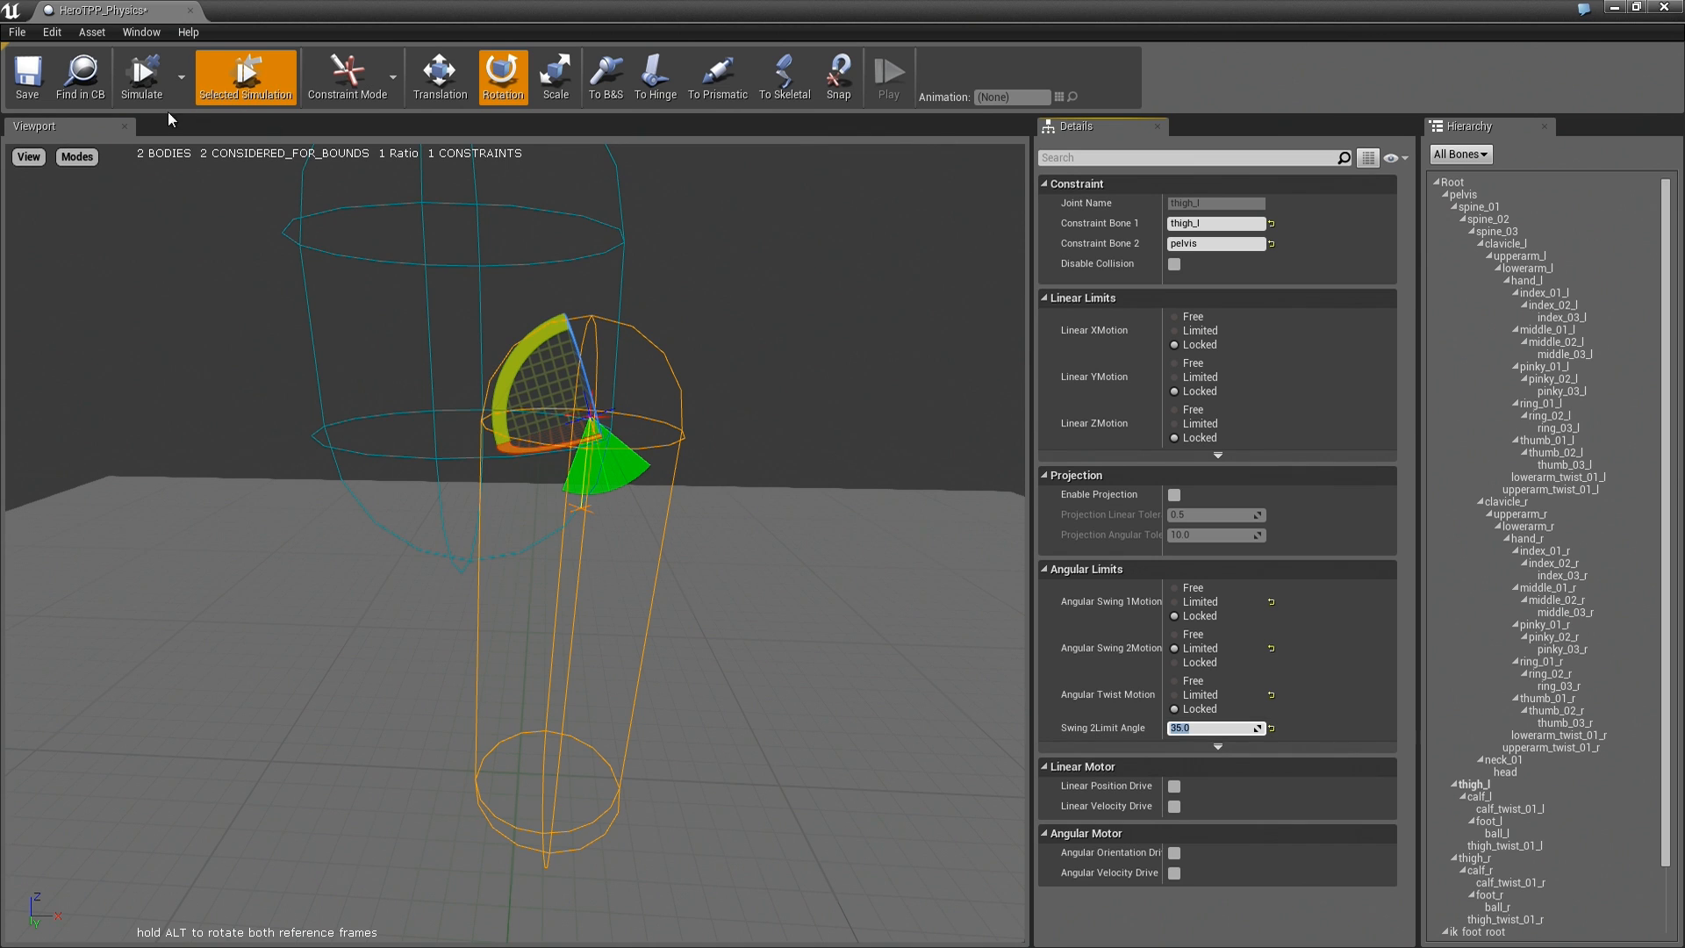
{"action": "left_click", "coordinate": [141, 76]}
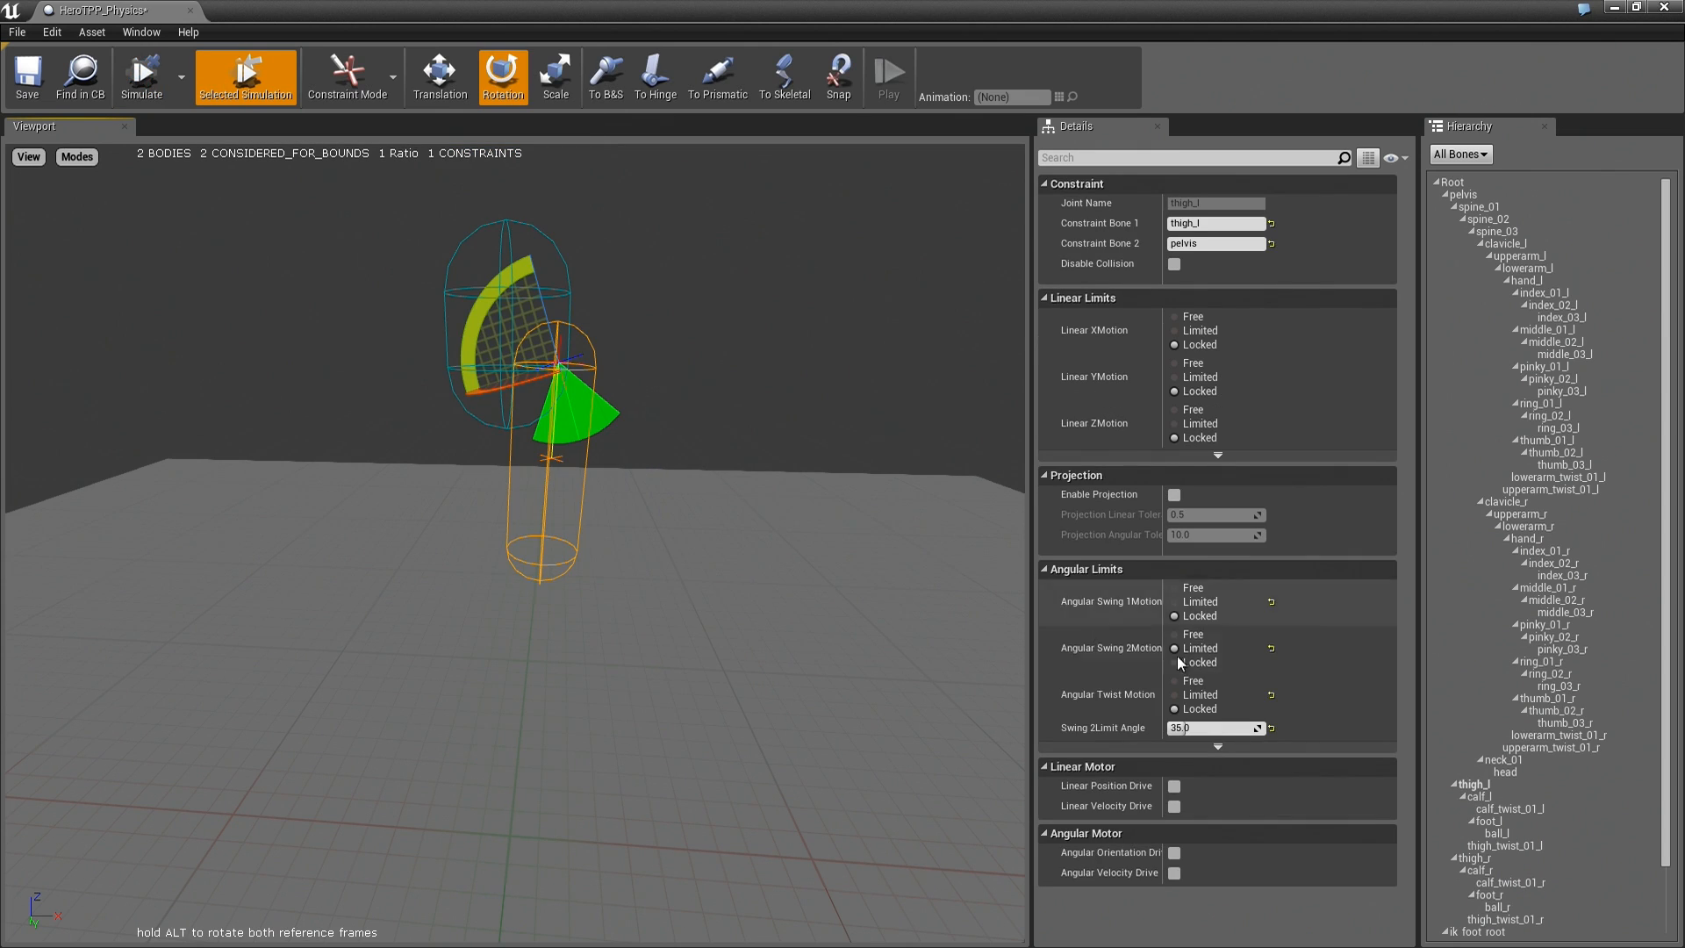
Set swing 1 back to Limited at 75°, then simulate the leg, stop, and simulate again.
{"action": "left_click", "coordinate": [1172, 600]}
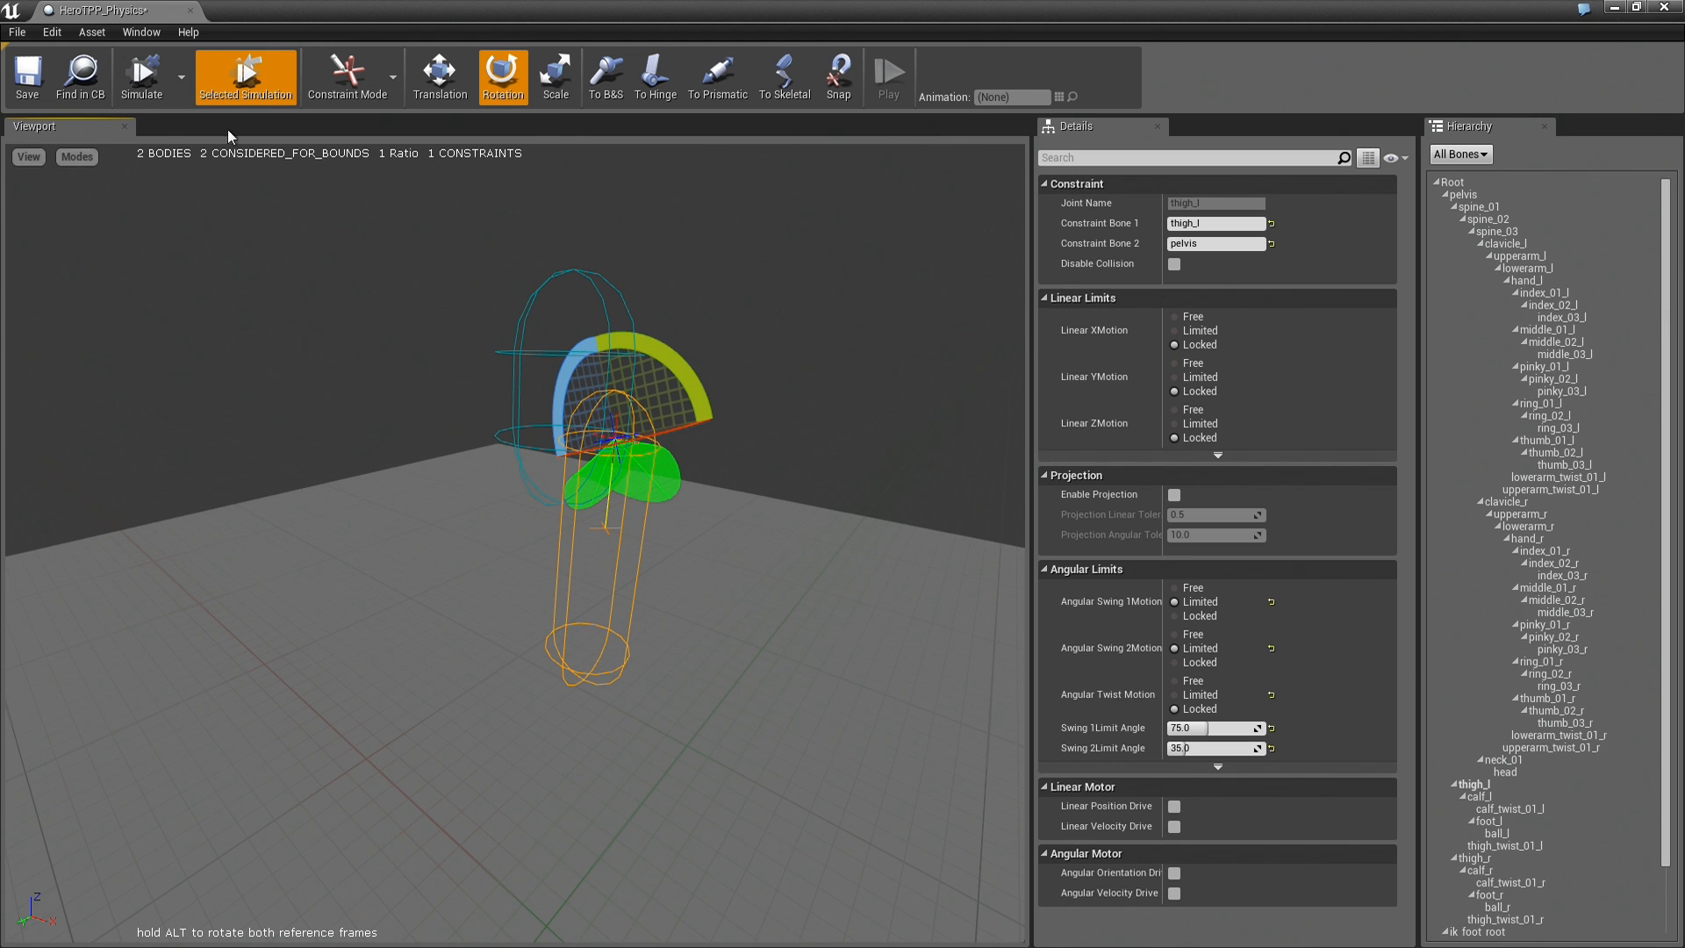
{"action": "left_click", "coordinate": [140, 77]}
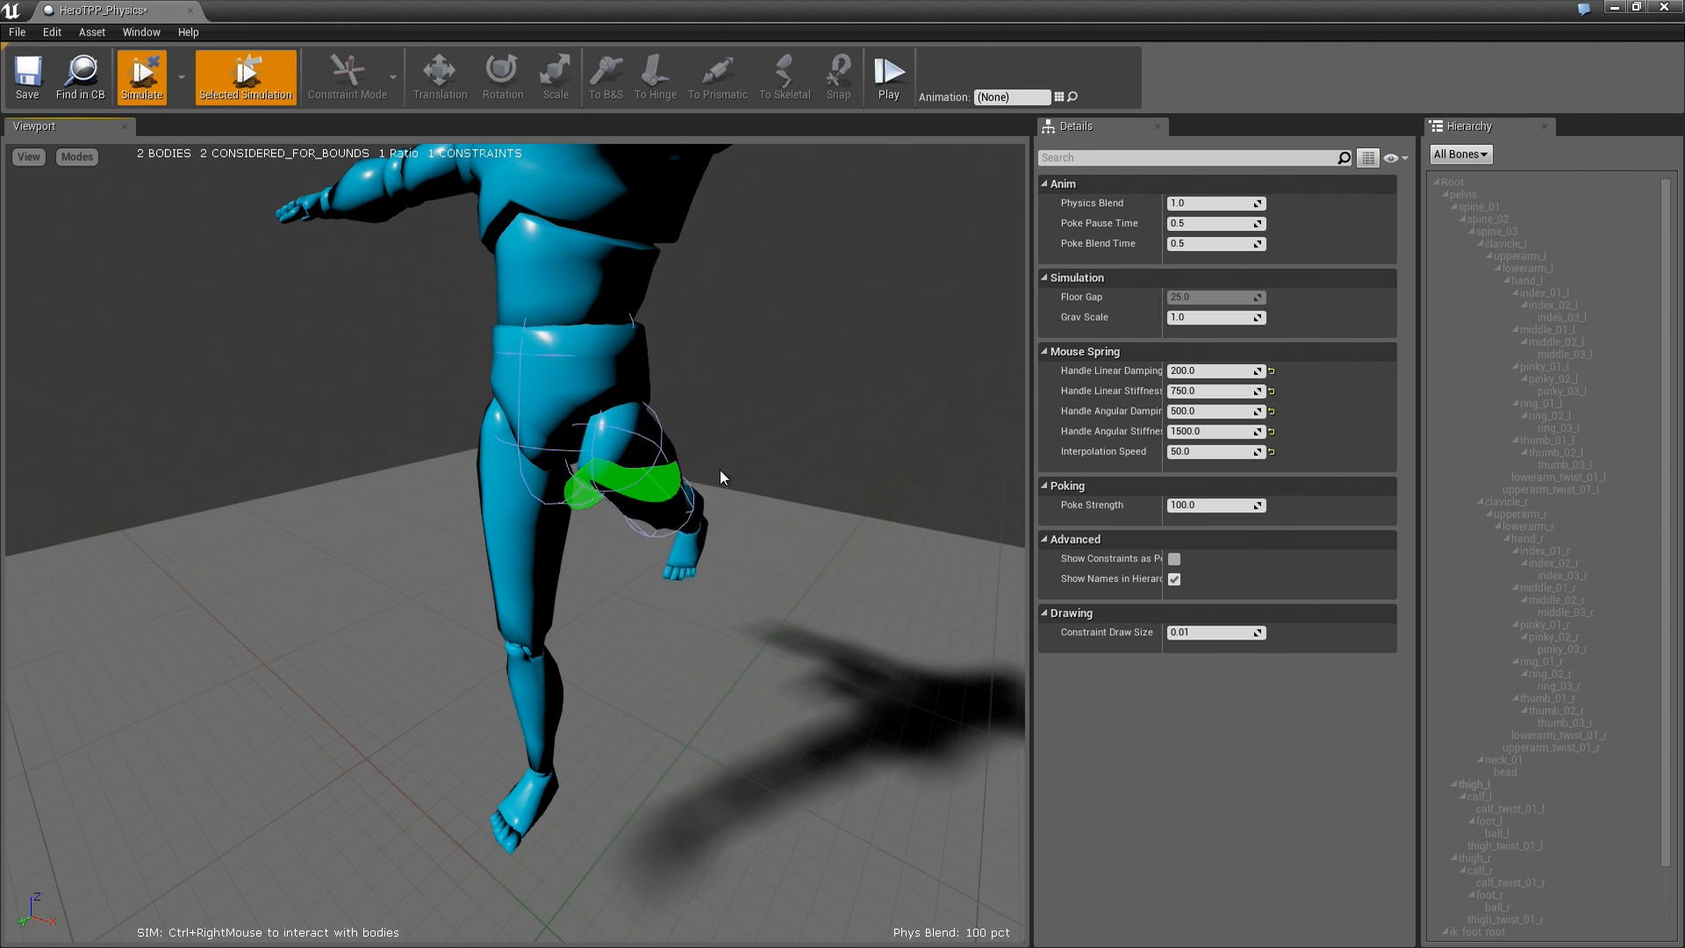
{"action": "left_click", "coordinate": [501, 77]}
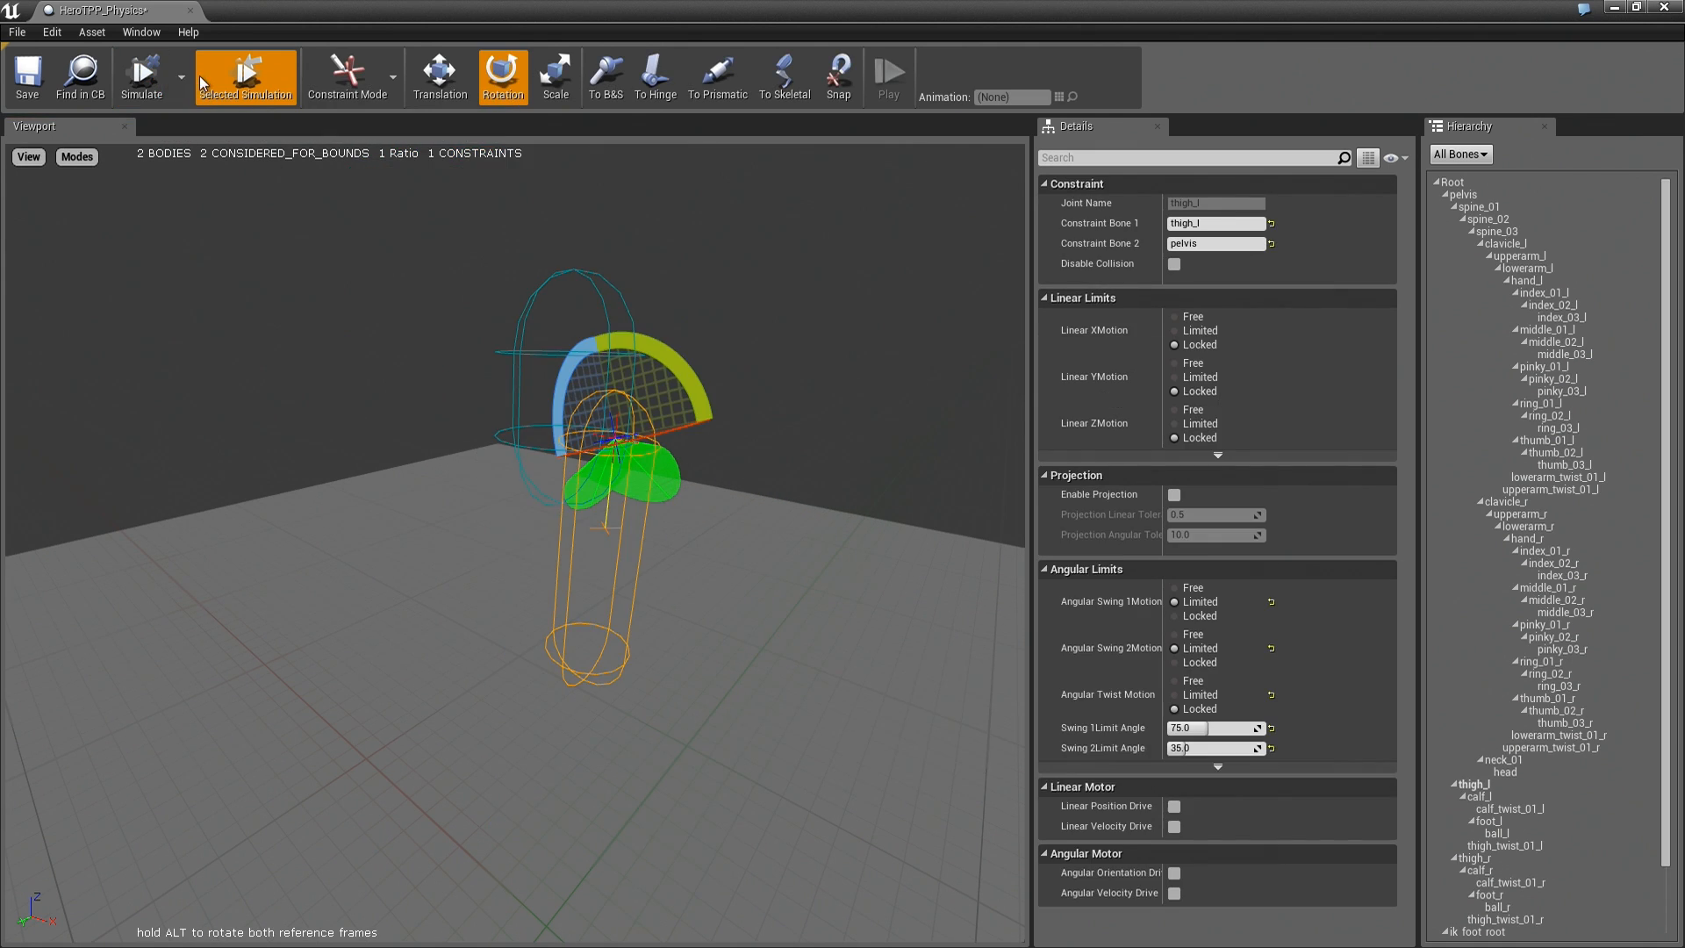
{"action": "left_click", "coordinate": [140, 77]}
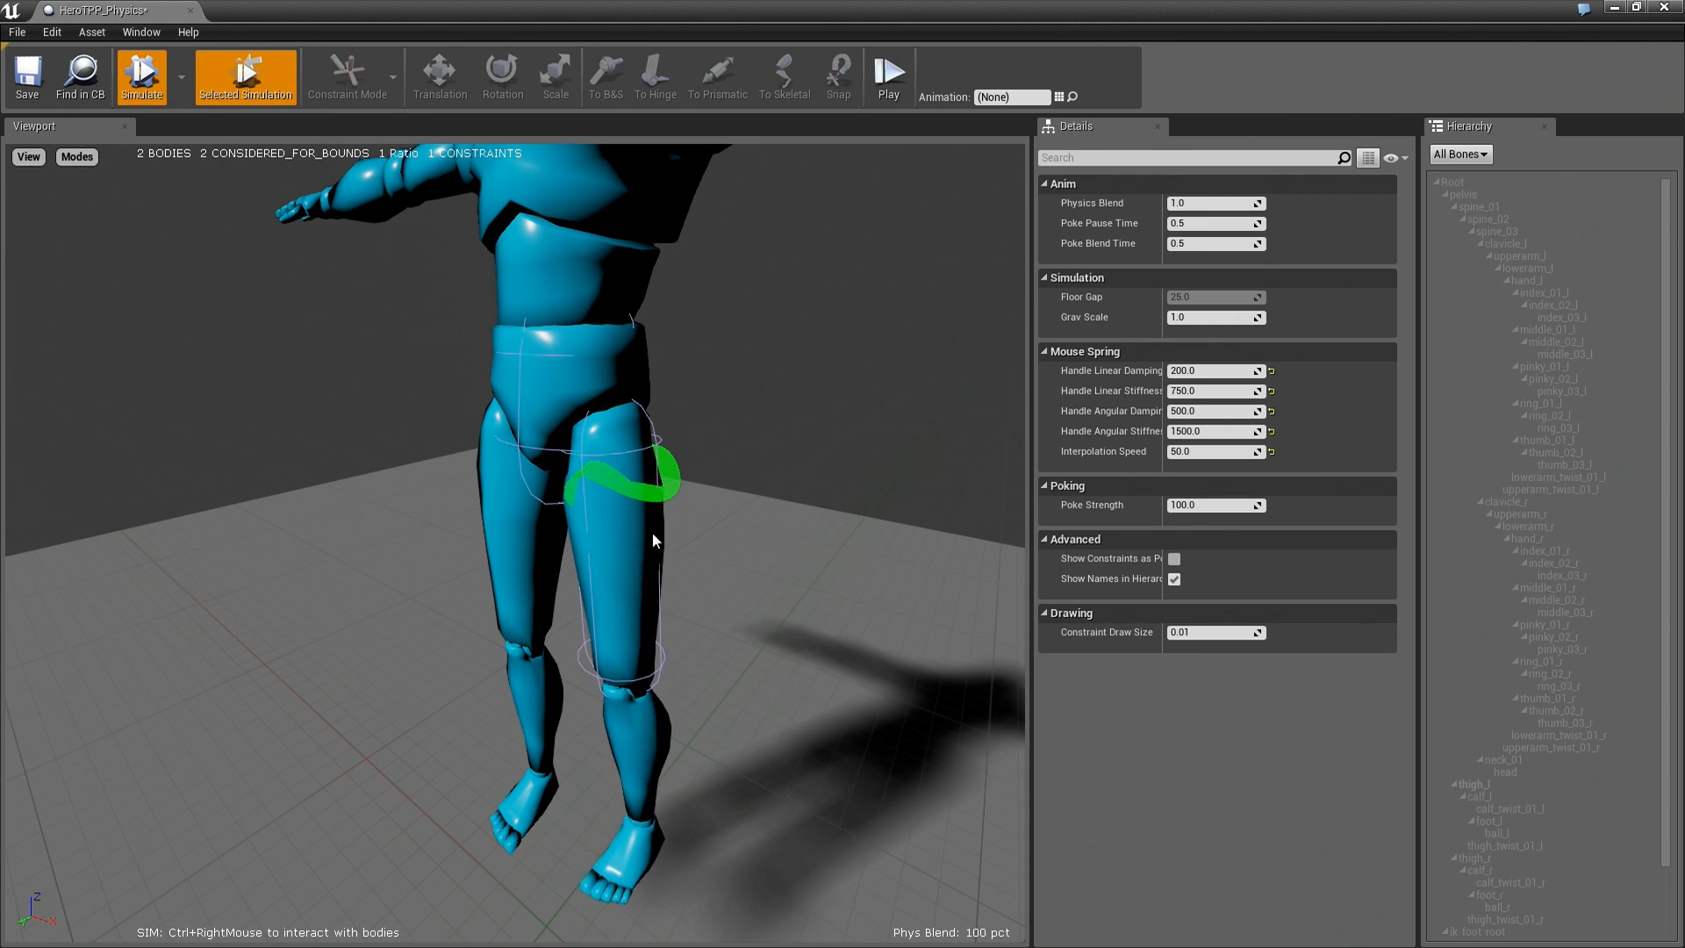